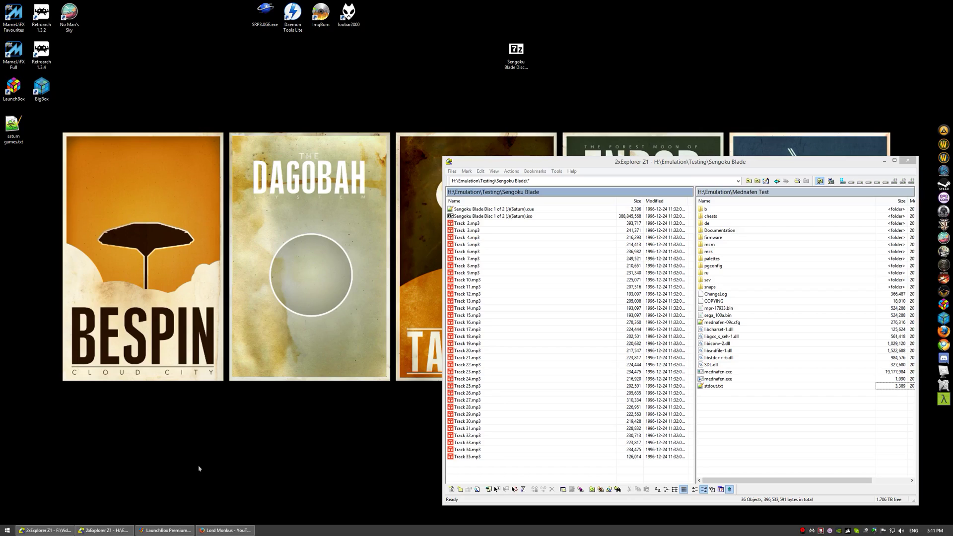
{"action": "mouse_move", "coordinate": [504, 93]}
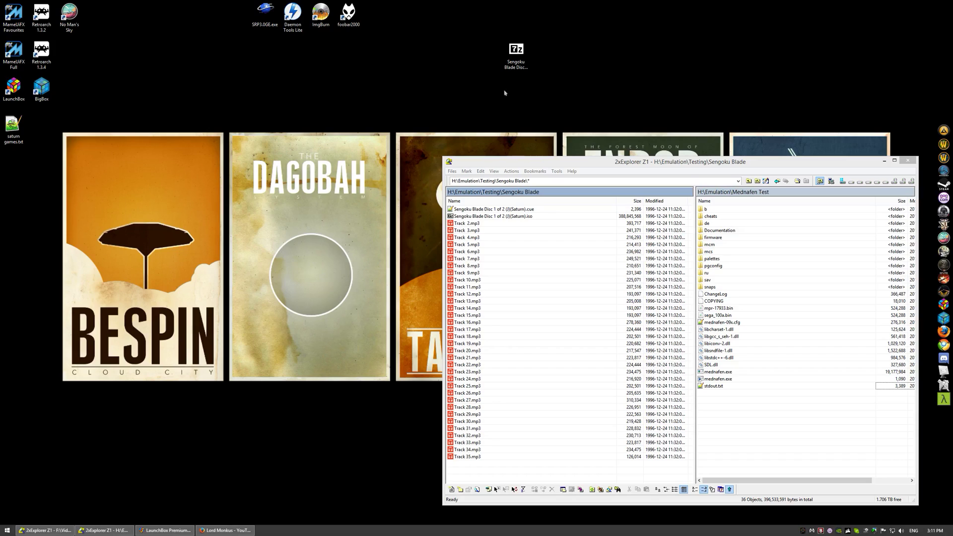
{"action": "mouse_move", "coordinate": [563, 162]}
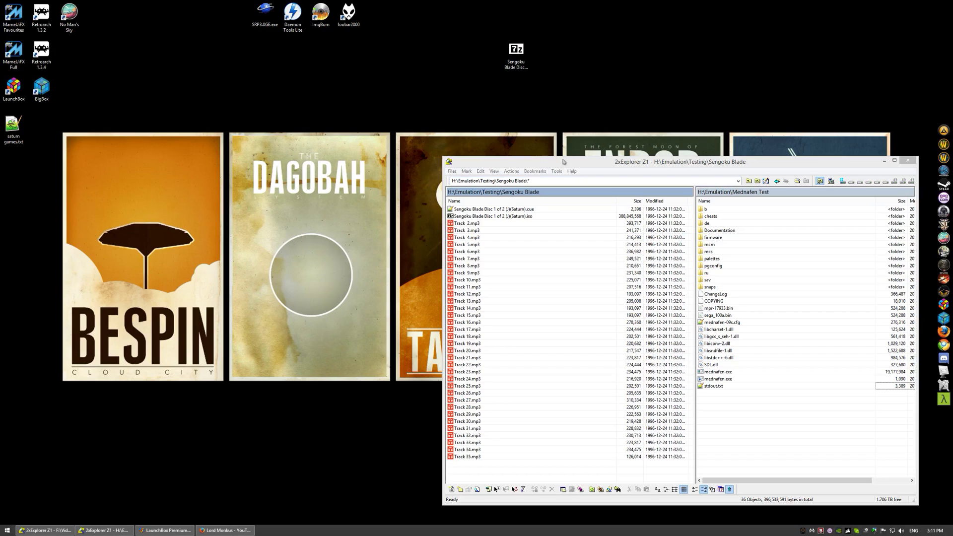
Step: Nudge the window and move the right pane up from Mednafen Test to H:\Emulation
{"action": "left_click_drag", "start_coordinate": [562, 162], "coordinate": [572, 174]}
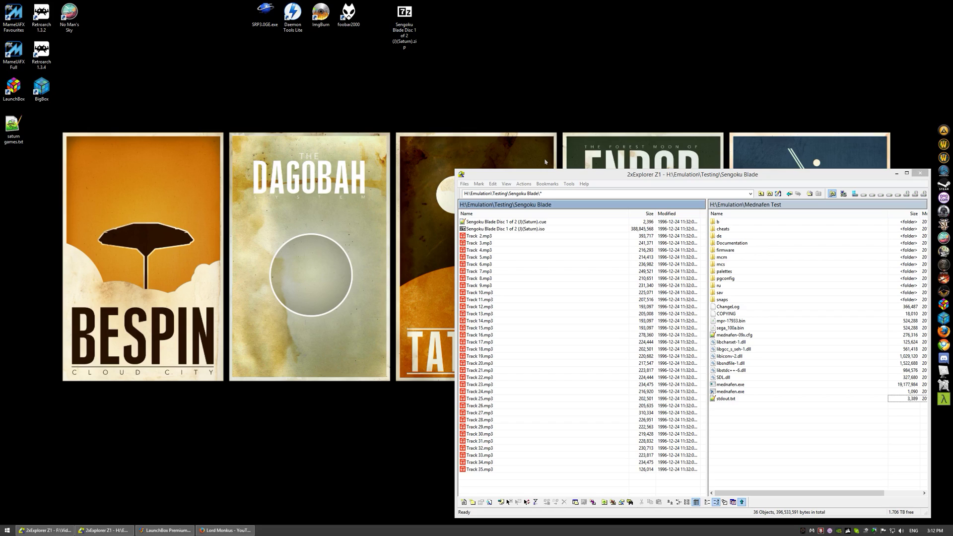
{"action": "mouse_move", "coordinate": [289, 38]}
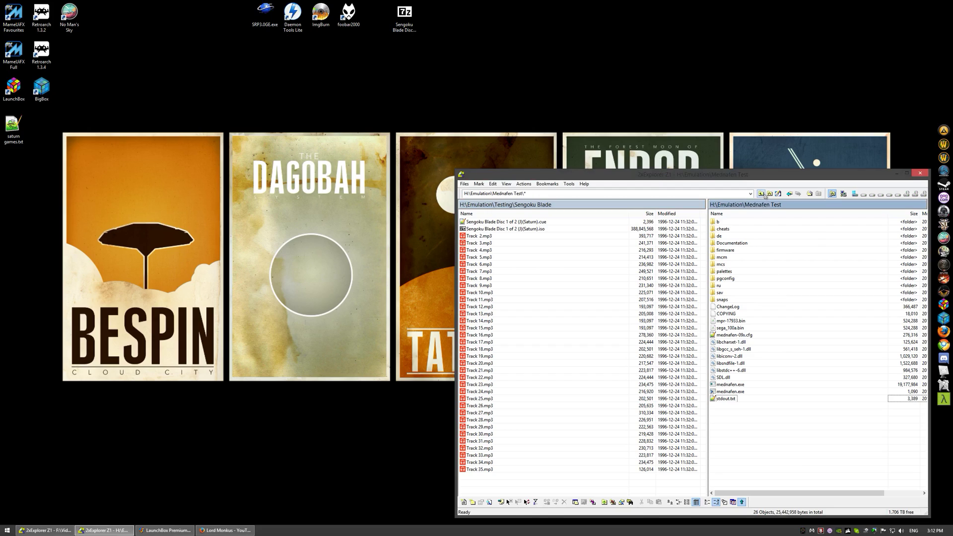
{"action": "left_click", "coordinate": [790, 193]}
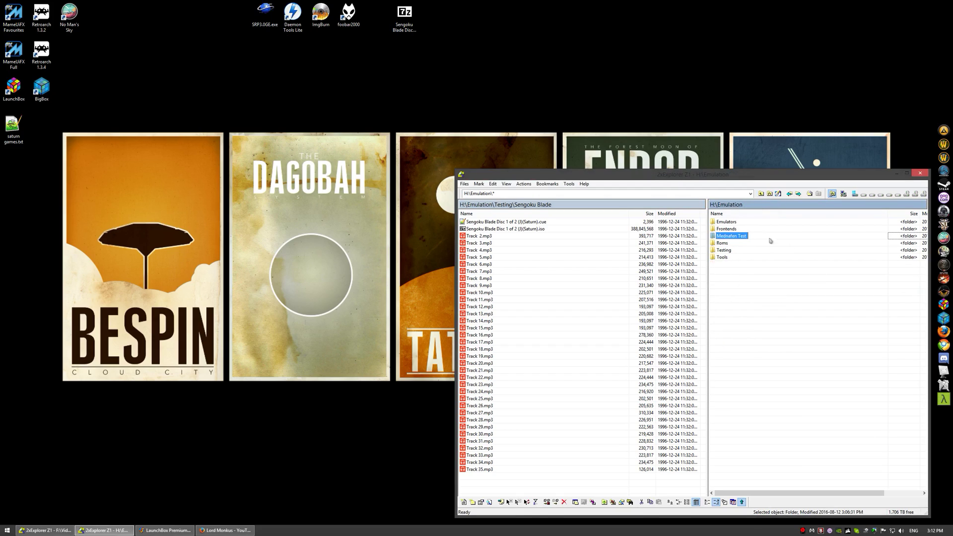
{"action": "mouse_move", "coordinate": [545, 258]}
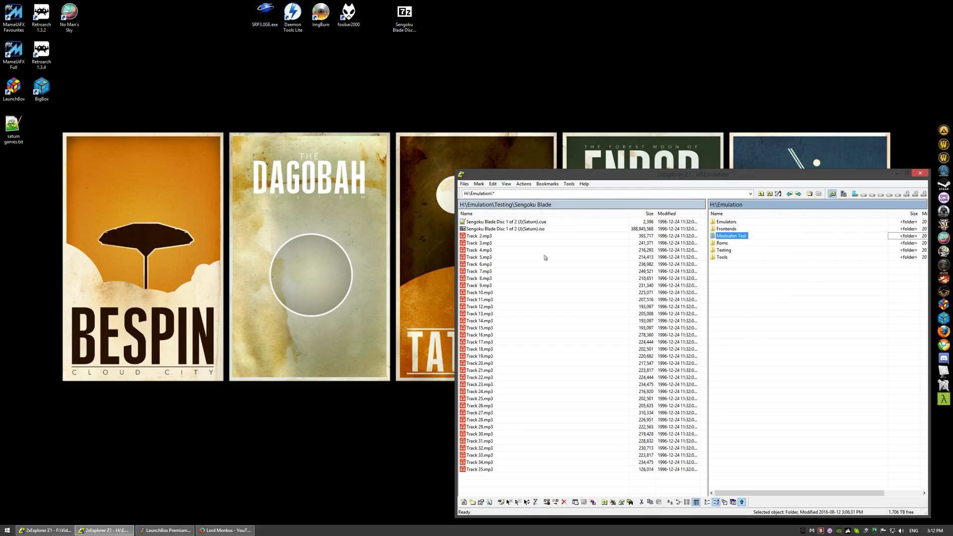
{"action": "mouse_move", "coordinate": [444, 238]}
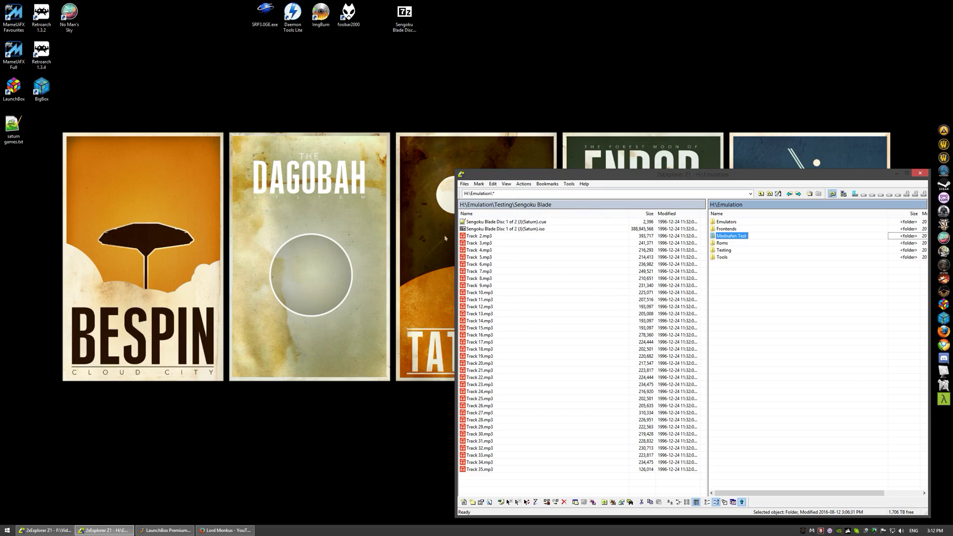
{"action": "mouse_move", "coordinate": [556, 242]}
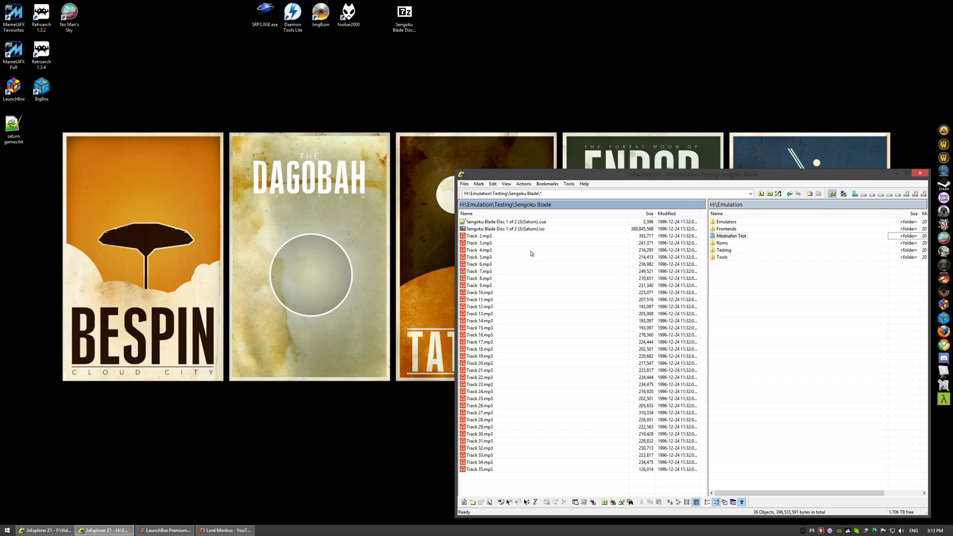
{"action": "left_click", "coordinate": [349, 16]}
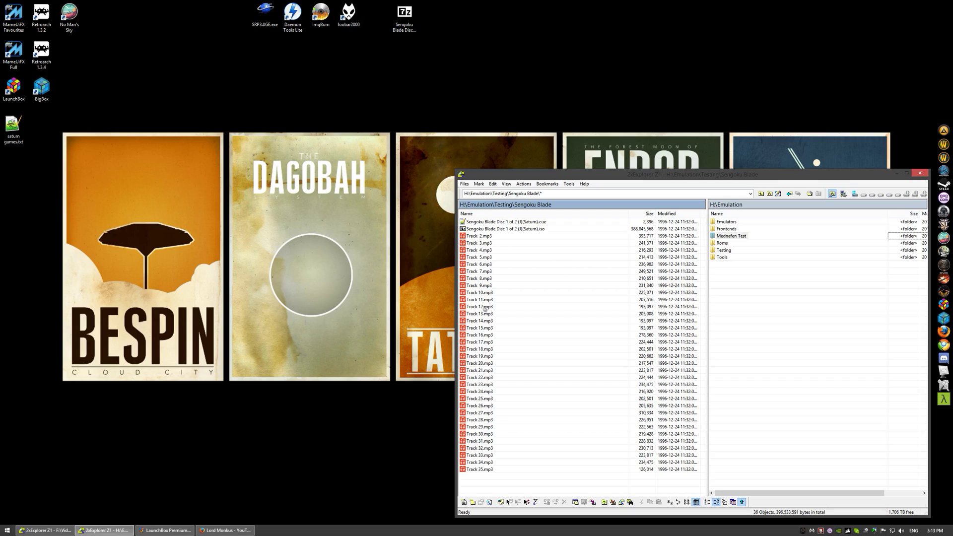
{"action": "left_click", "coordinate": [349, 15]}
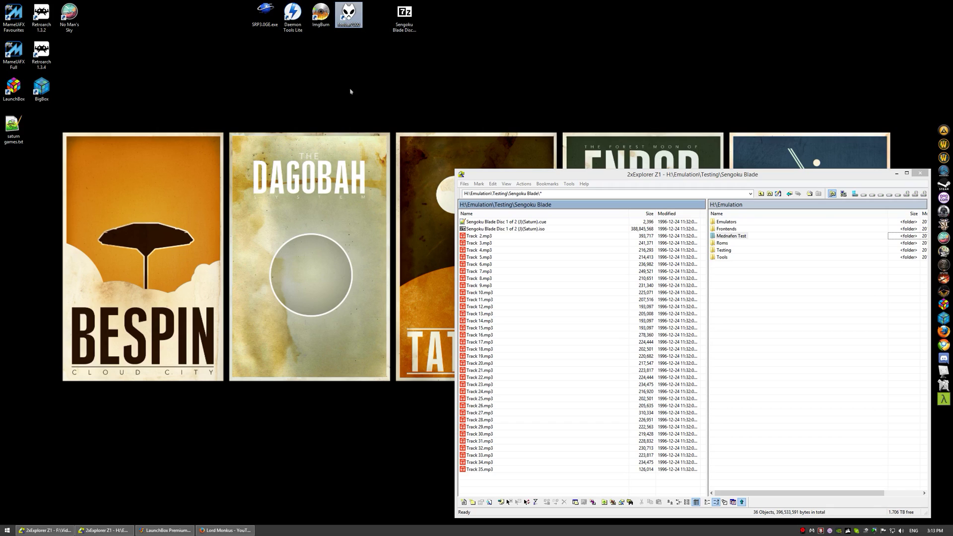
{"action": "mouse_move", "coordinate": [366, 97]}
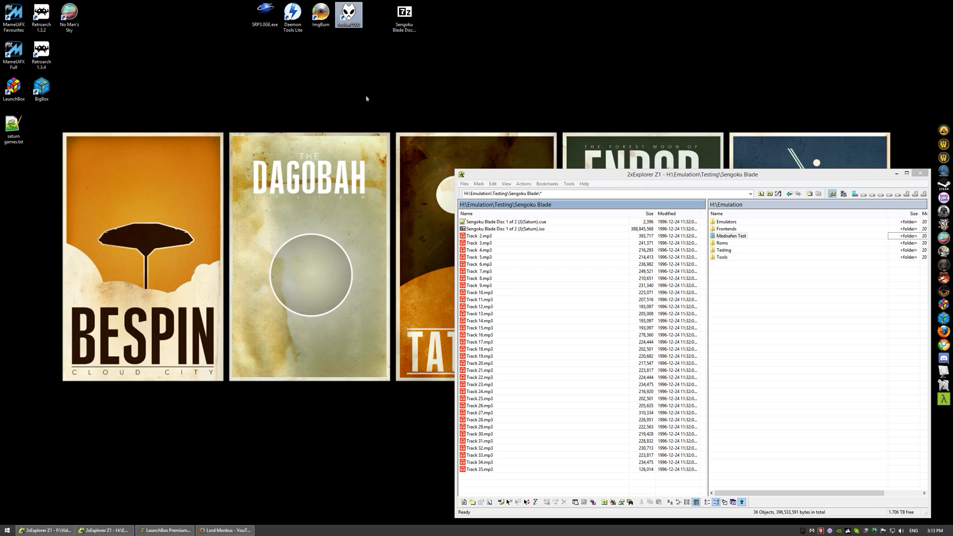
Step: Quick-convert the 34 Sengoku Blade MP3 tracks to WAV in foobar2000, then close it
{"action": "double_click", "coordinate": [349, 14]}
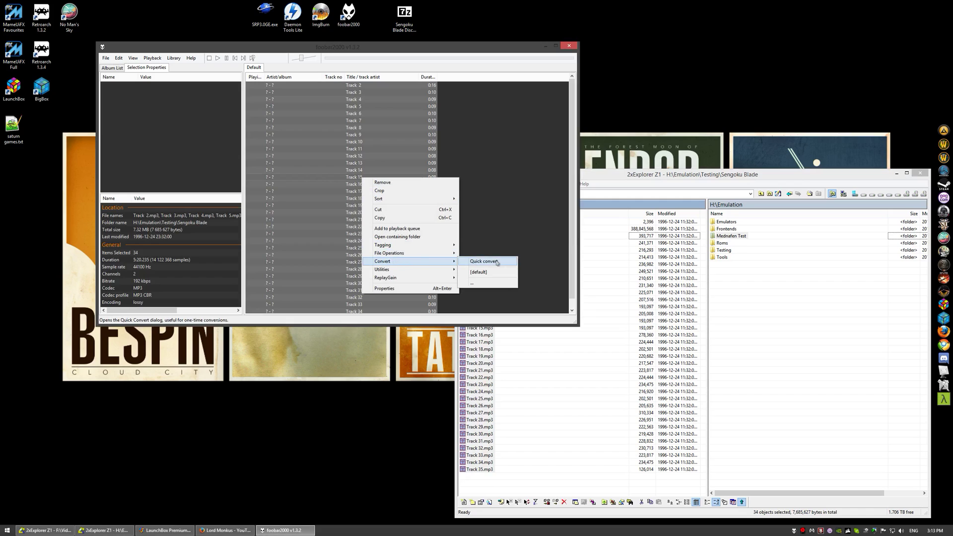
{"action": "left_click", "coordinate": [482, 261]}
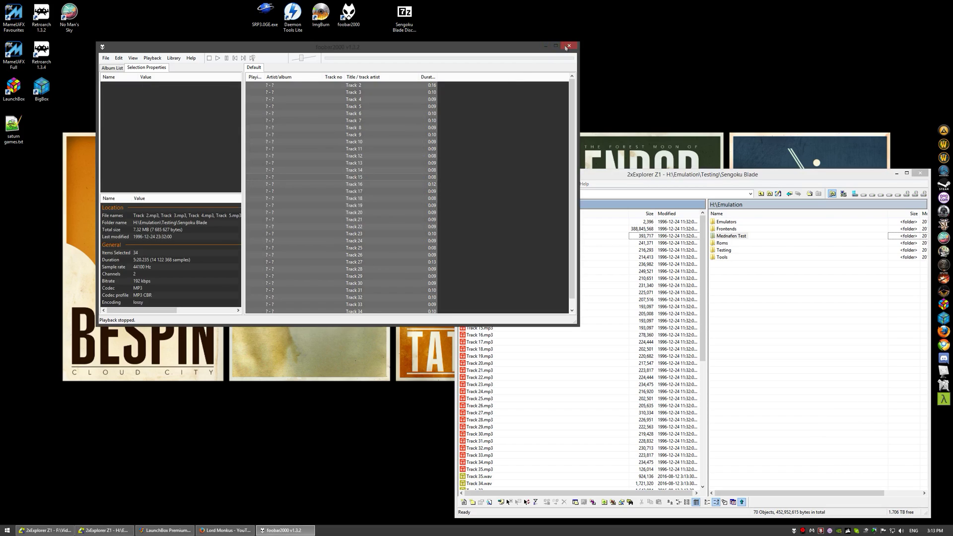
{"action": "left_click", "coordinate": [569, 46]}
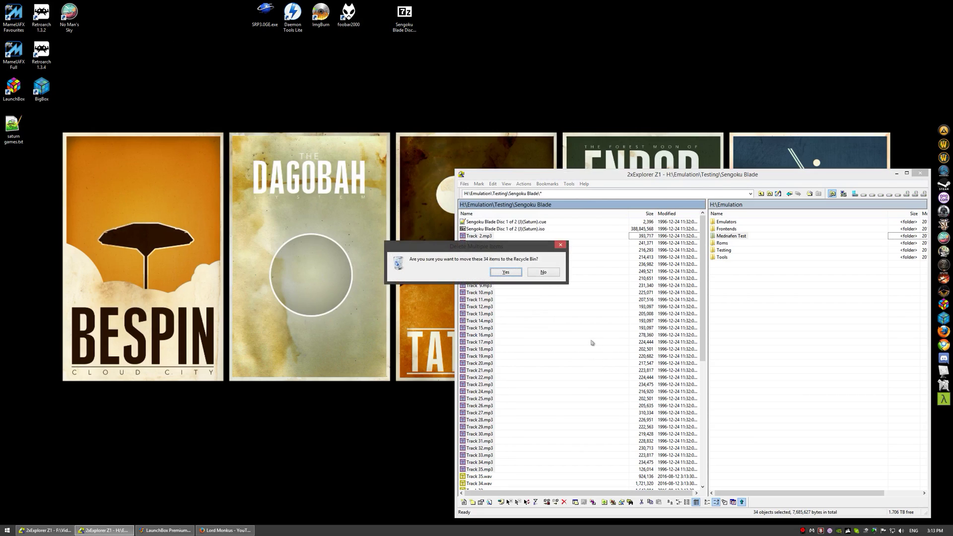
Step: Delete the 34 MP3 tracks and open the Sengoku Blade cue sheet in Notepad++
{"action": "left_click", "coordinate": [505, 272]}
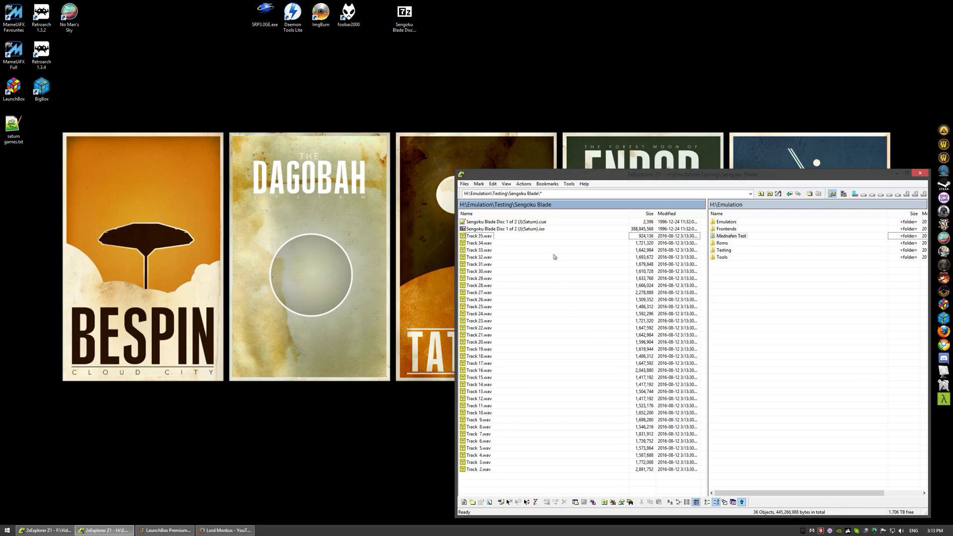
{"action": "mouse_move", "coordinate": [521, 235]}
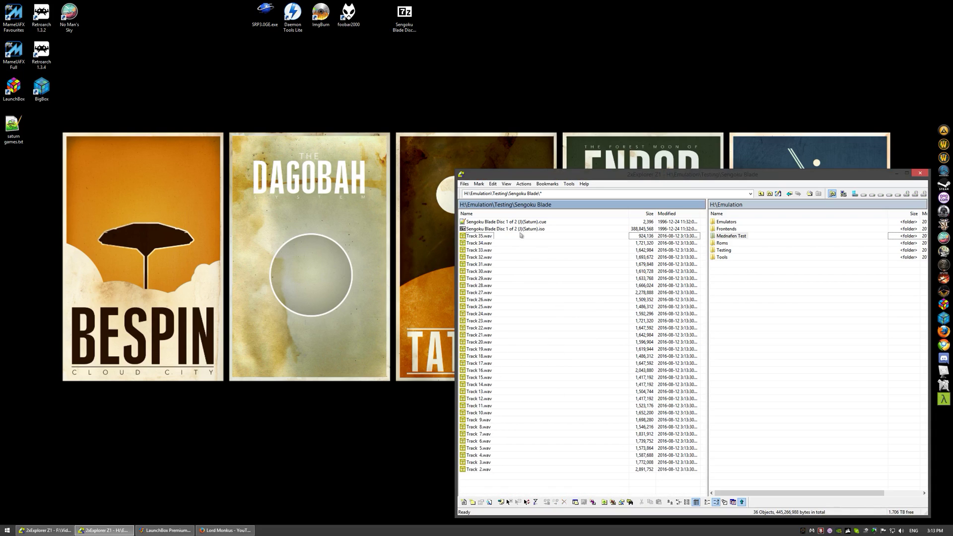
{"action": "double_click", "coordinate": [506, 221]}
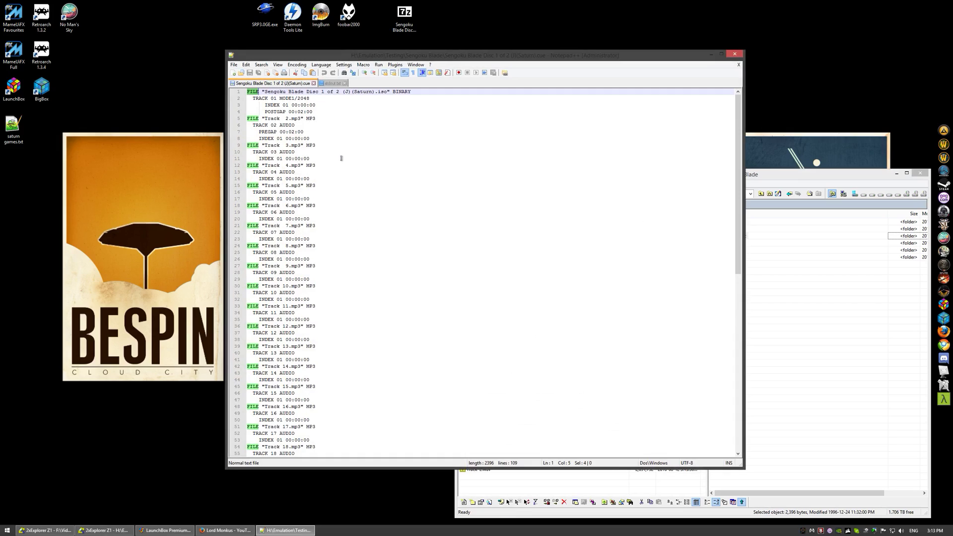
Step: Replace every mp3 with wav and MP3 file types with WAVE in the cue sheet
{"action": "key", "text": "ctrl+h"}
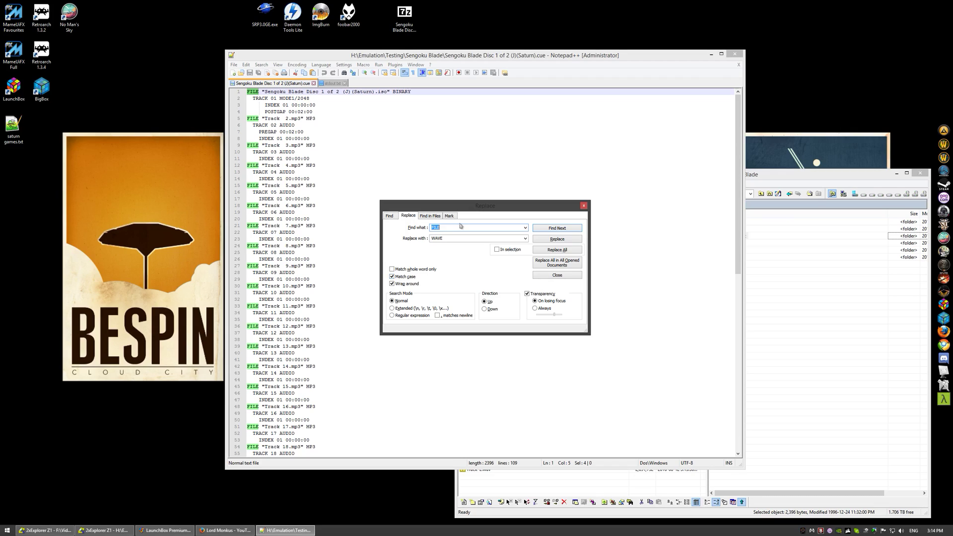
{"action": "type", "text": "mp3"}
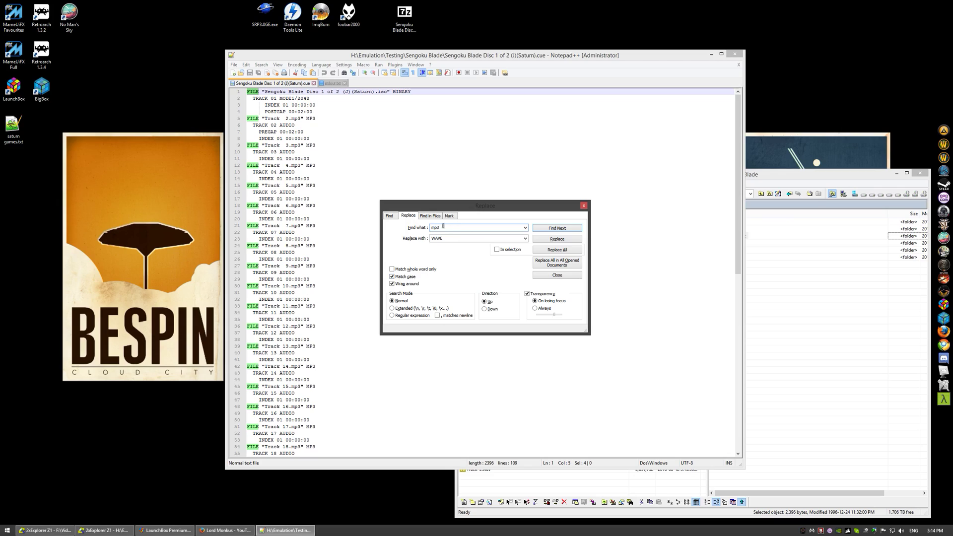
{"action": "type", "text": "wav"}
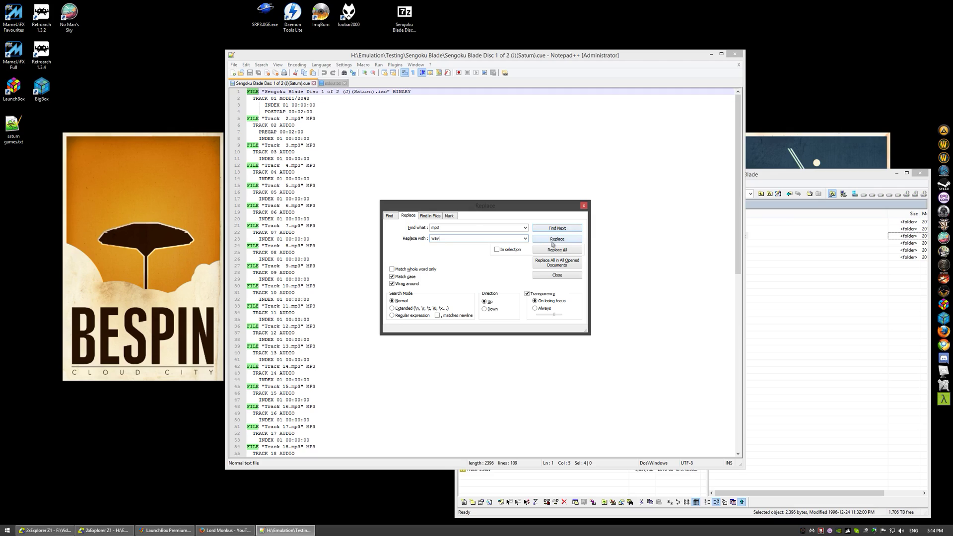
{"action": "left_click", "coordinate": [555, 250]}
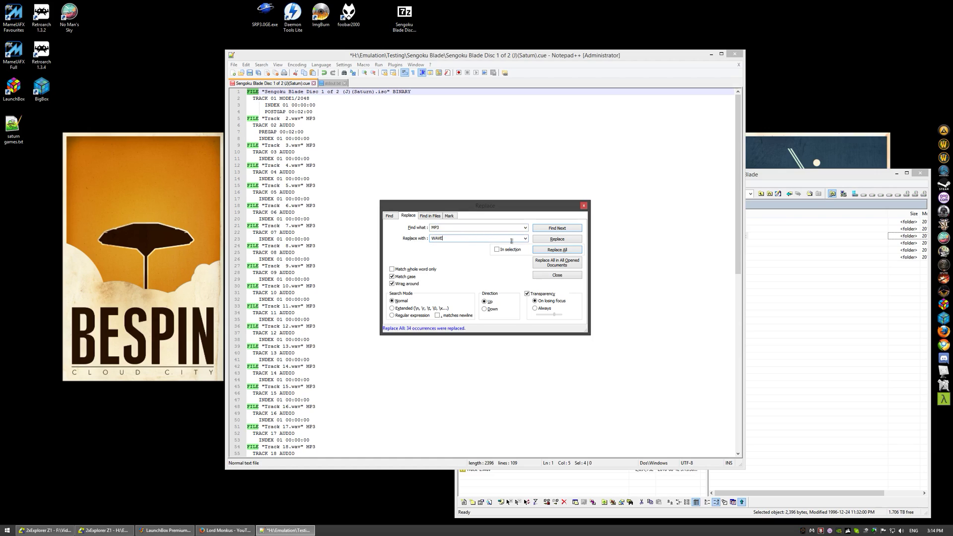
{"action": "left_click", "coordinate": [556, 249]}
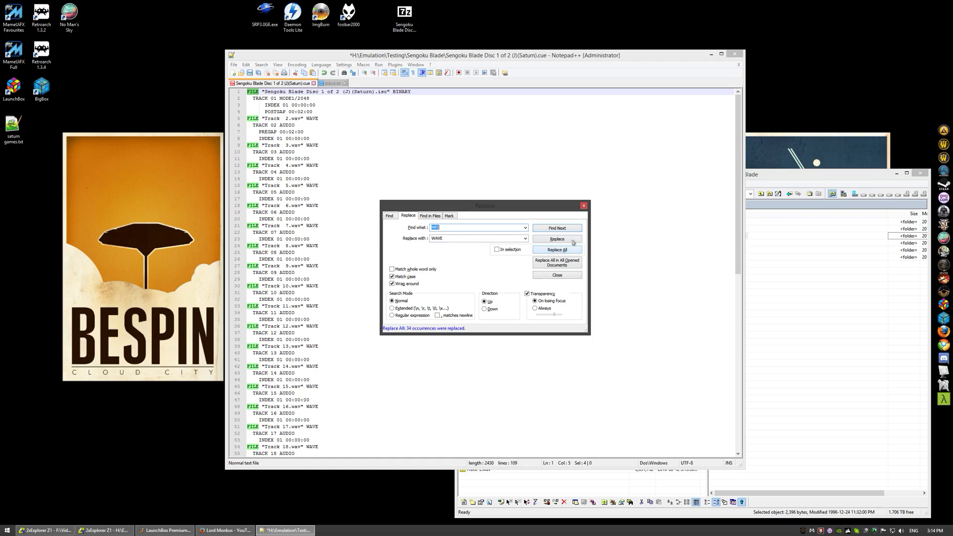
{"action": "left_click", "coordinate": [556, 274]}
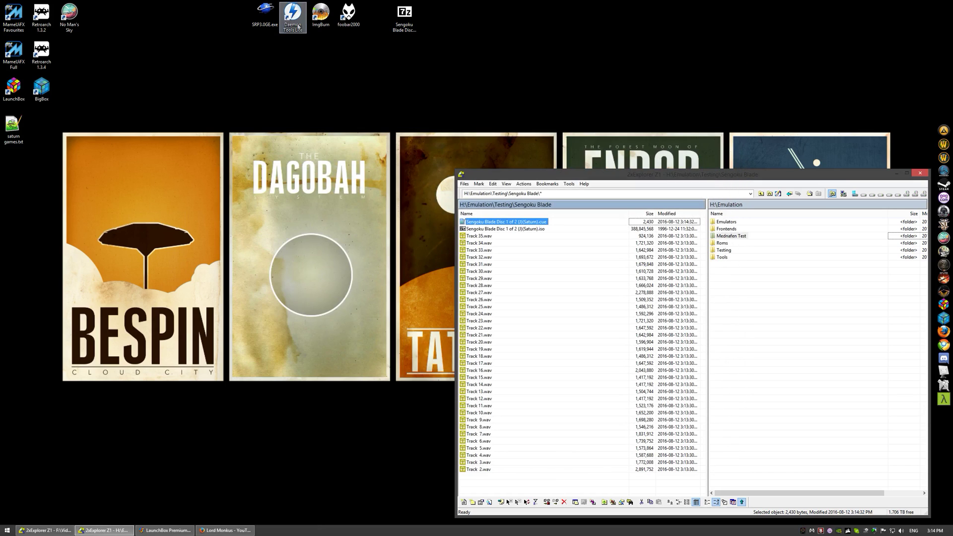
Step: Launch DAEMON Tools Lite from its desktop icon to reach the image catalog
{"action": "double_click", "coordinate": [292, 16]}
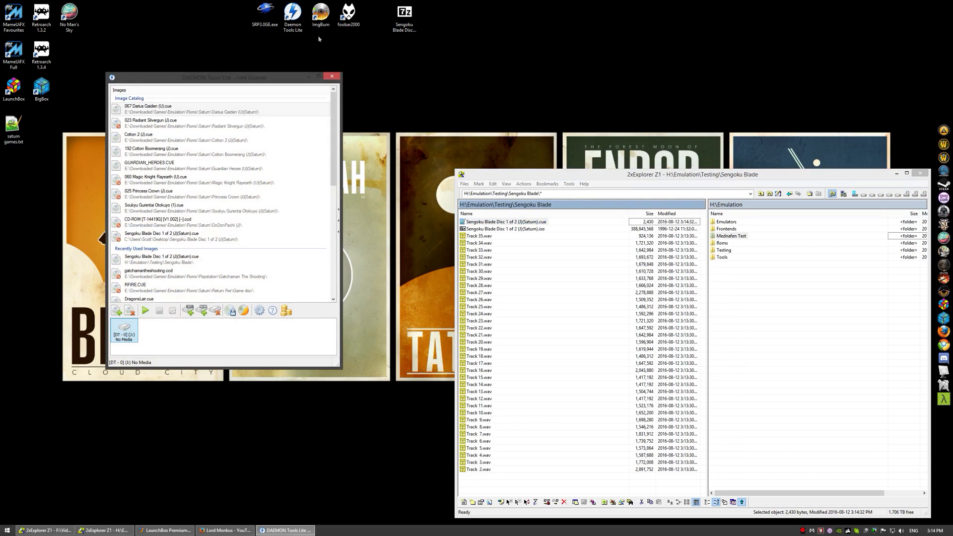
{"action": "left_click", "coordinate": [293, 15]}
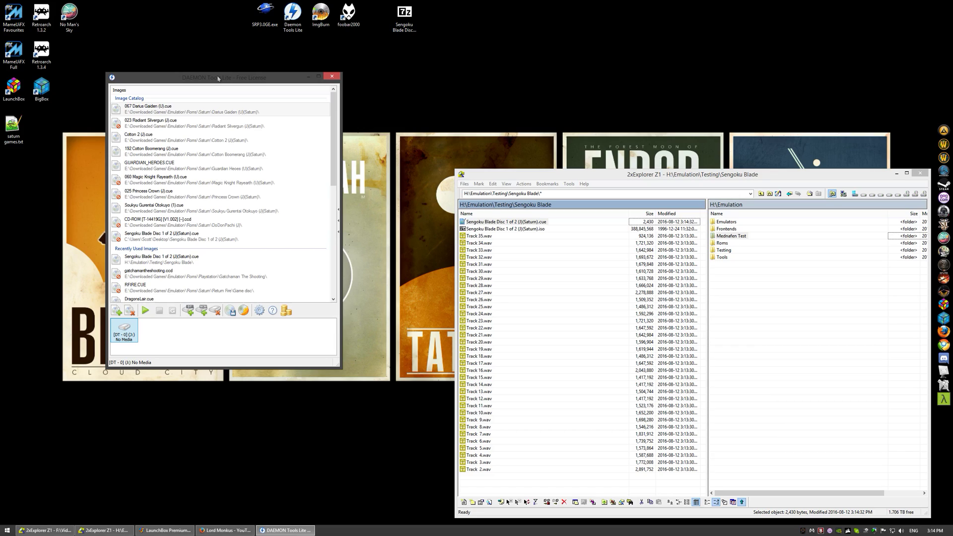
{"action": "mouse_move", "coordinate": [322, 51]}
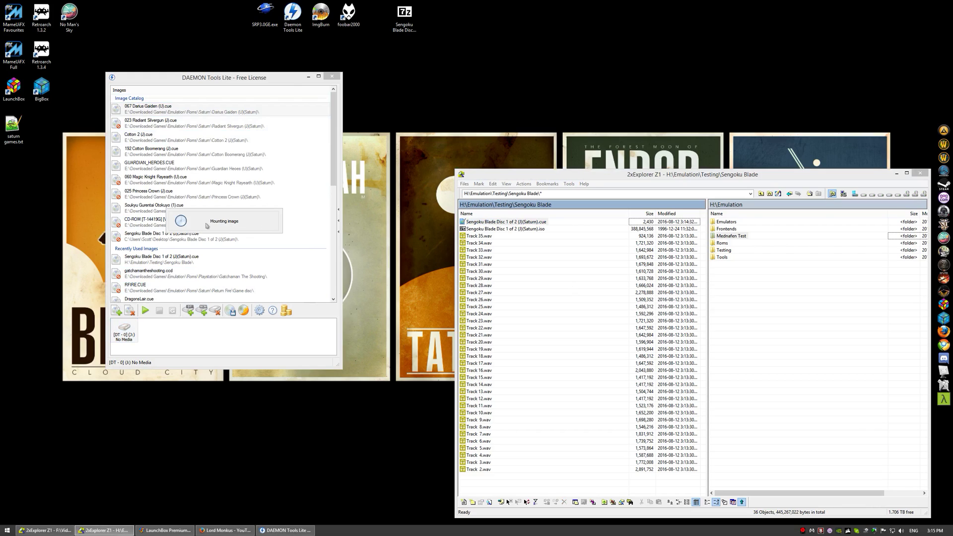
{"action": "mouse_move", "coordinate": [214, 228]}
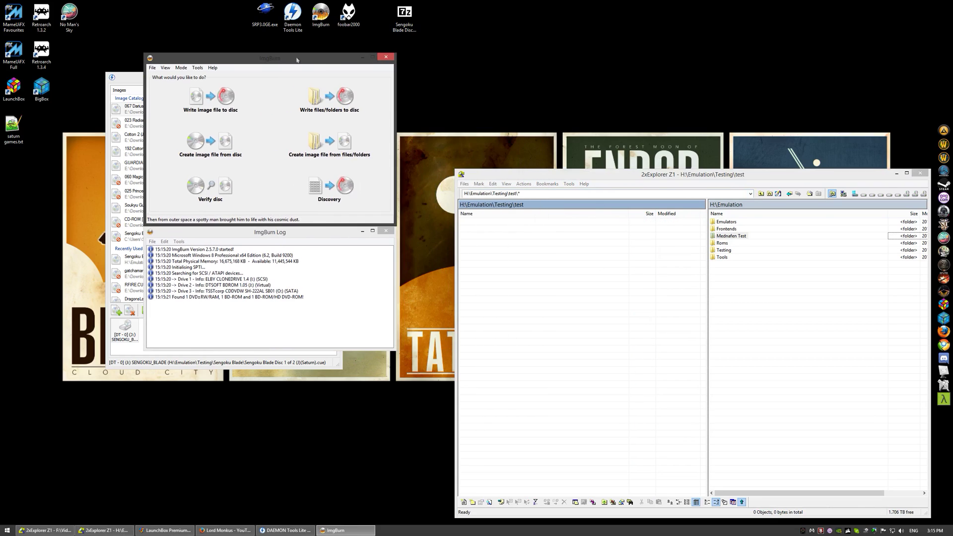
{"action": "mouse_move", "coordinate": [210, 144]}
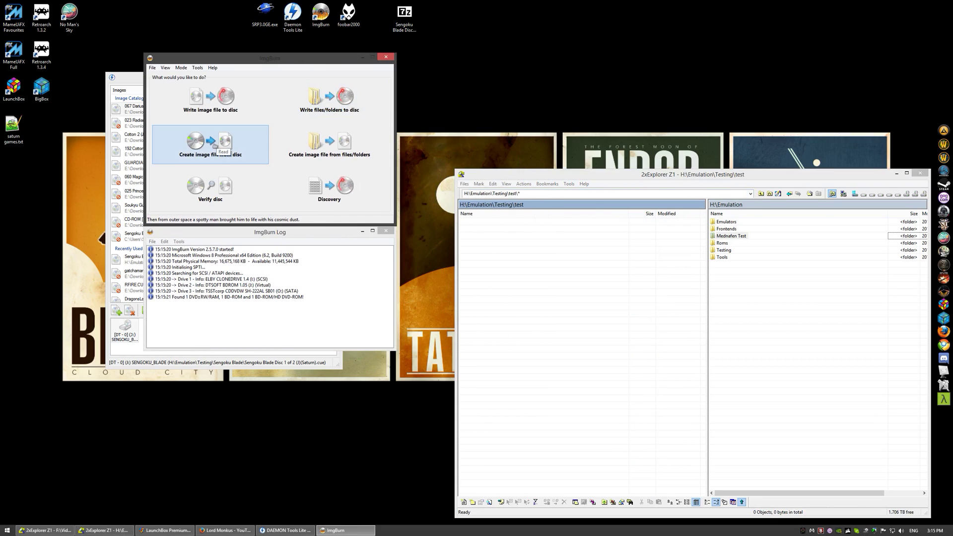
Step: Choose ImgBurn's create-image-from-disc mode with DTSOFT BDROM (I:) as the source
{"action": "left_click", "coordinate": [209, 144]}
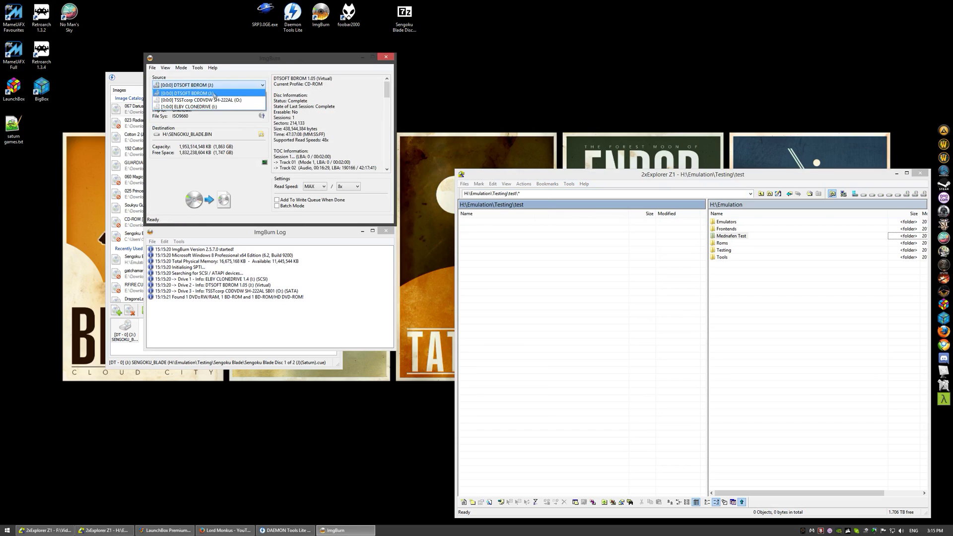
{"action": "left_click", "coordinate": [209, 85]}
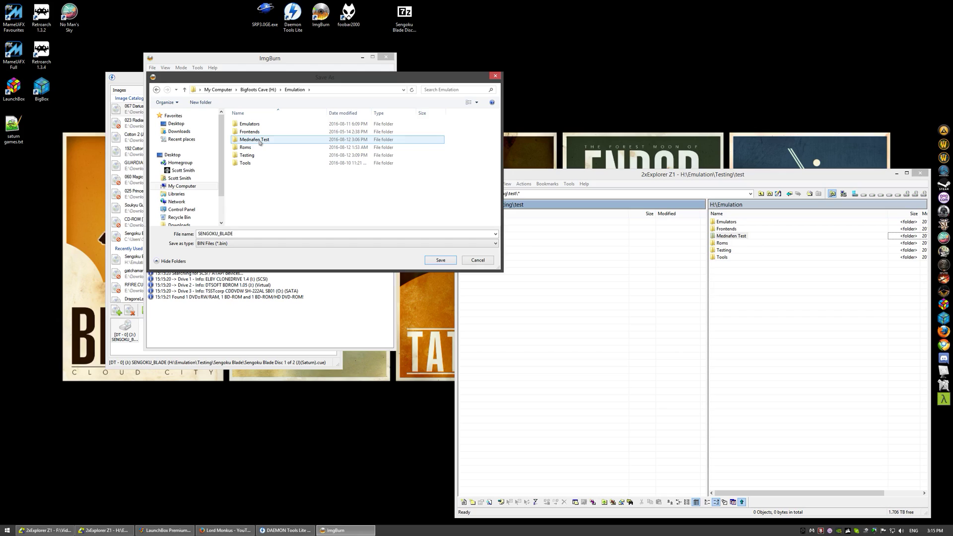
Step: Save the image as Sengoku Blade in Testing\test and start reading the disc
{"action": "double_click", "coordinate": [247, 155]}
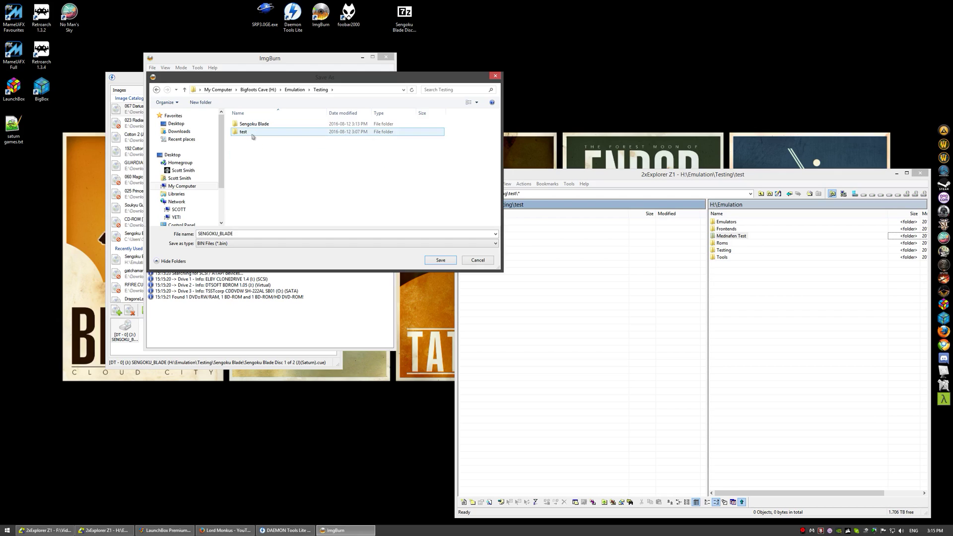
{"action": "double_click", "coordinate": [243, 132]}
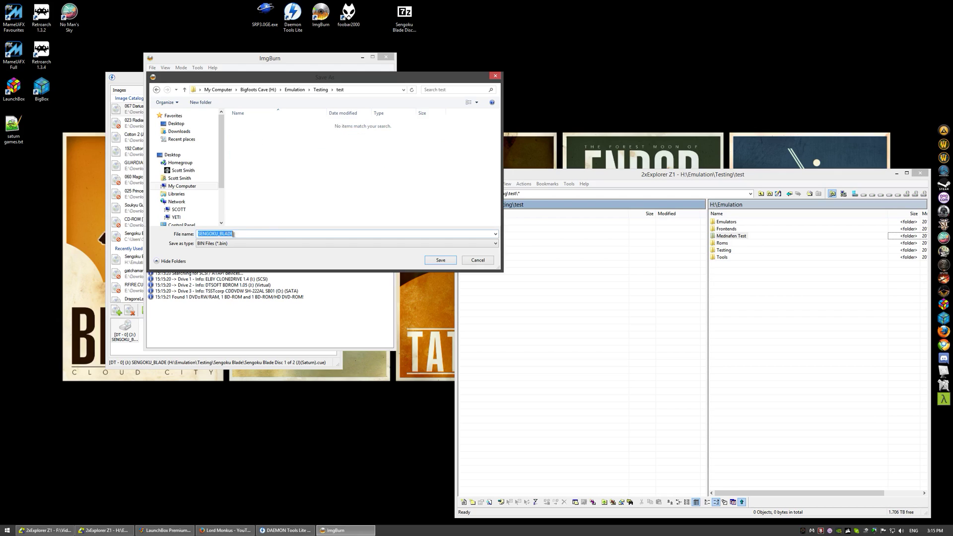
{"action": "type", "text": "Sengoku Blade"}
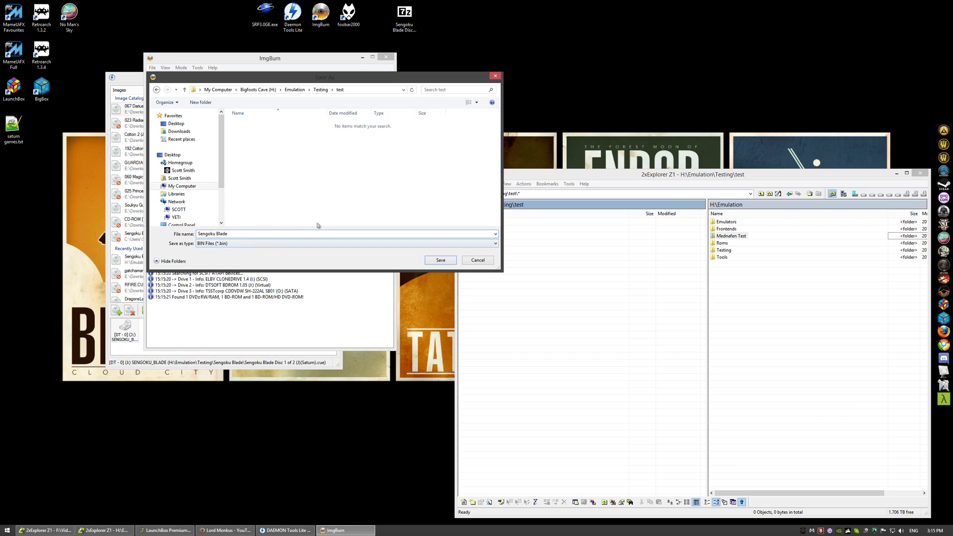
{"action": "left_click", "coordinate": [440, 261]}
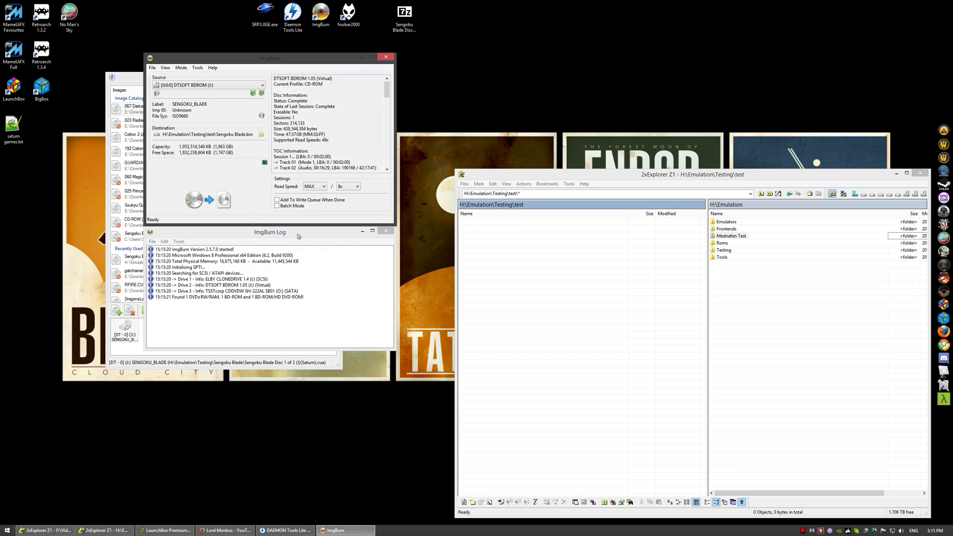
{"action": "left_click", "coordinate": [208, 199]}
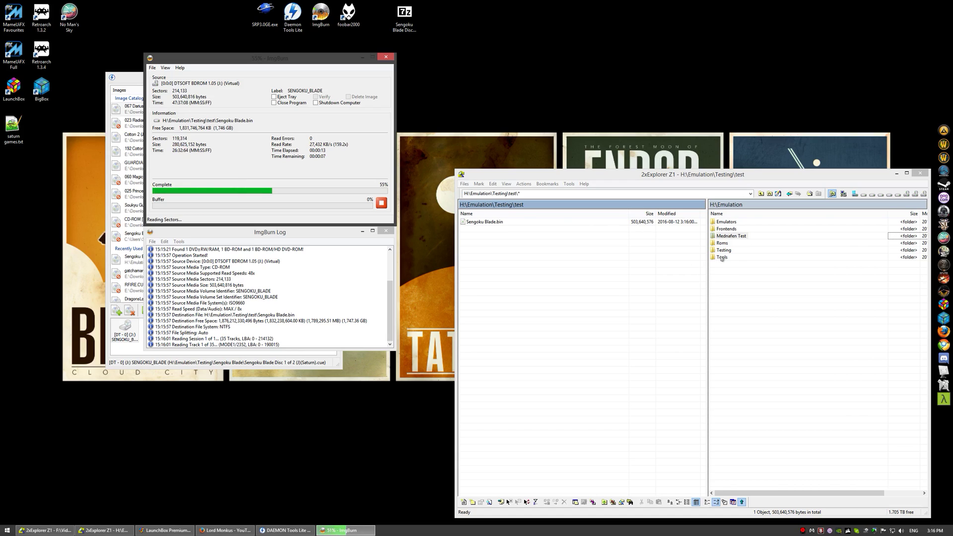
{"action": "double_click", "coordinate": [722, 257]}
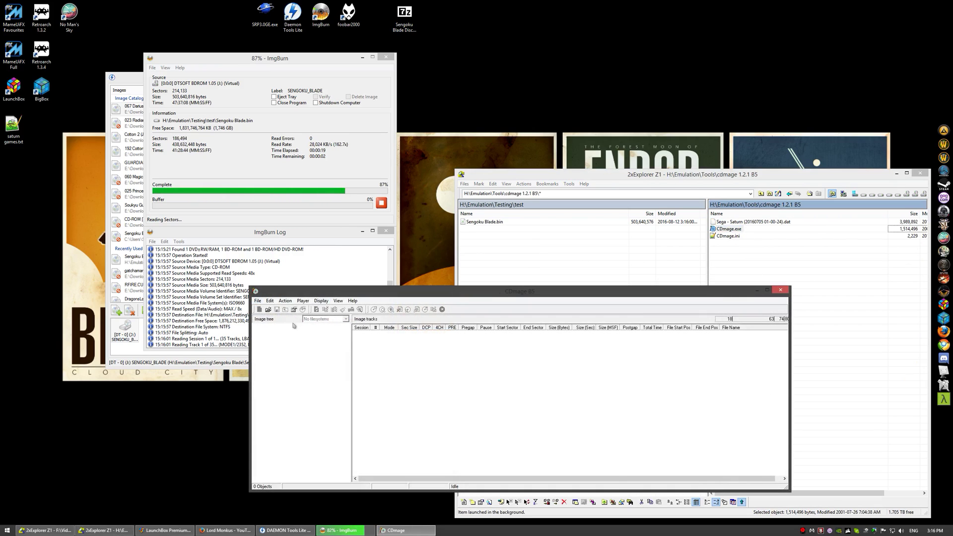
Step: Close CDmage, acknowledge ImgBurn's successful completion message, and close DAEMON Tools
{"action": "left_click", "coordinate": [258, 300]}
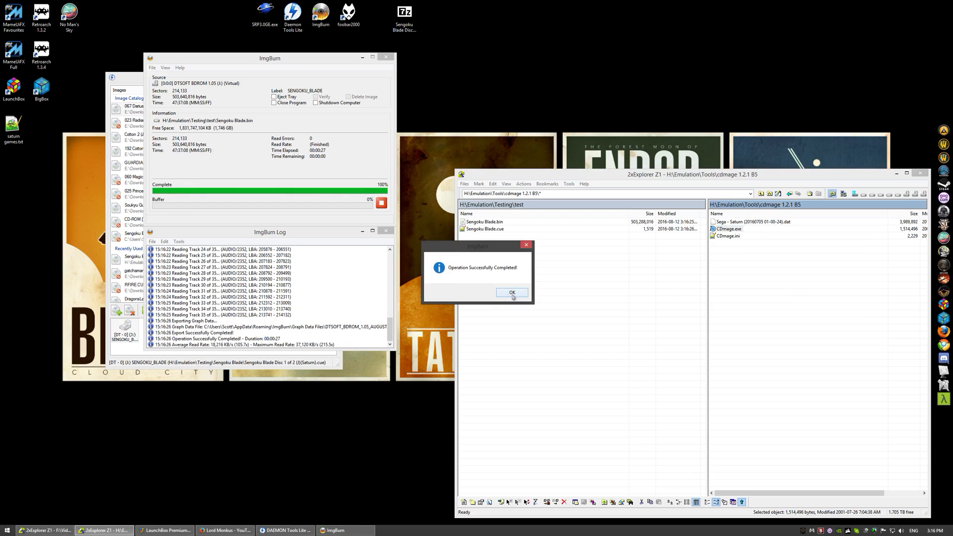
{"action": "left_click", "coordinate": [511, 293]}
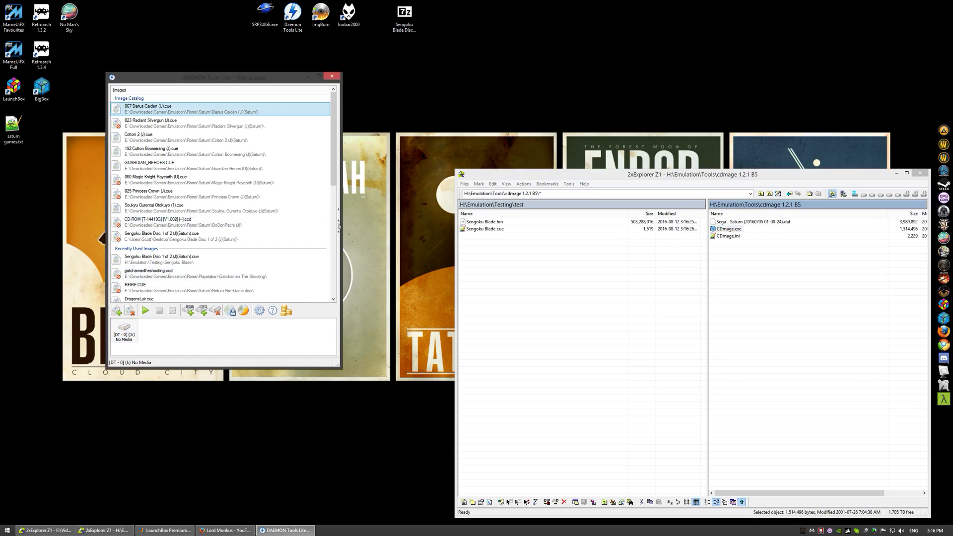
{"action": "left_click", "coordinate": [331, 76]}
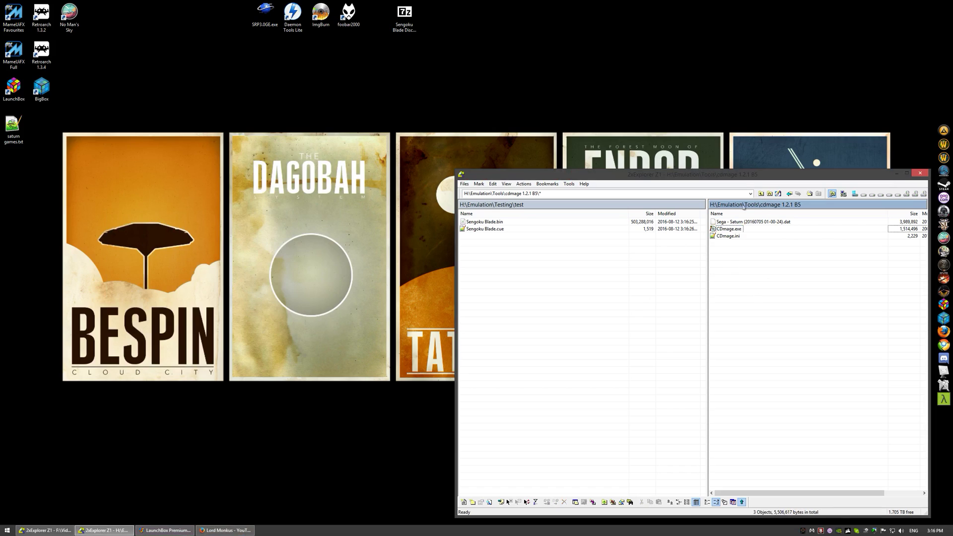
{"action": "mouse_move", "coordinate": [482, 214]}
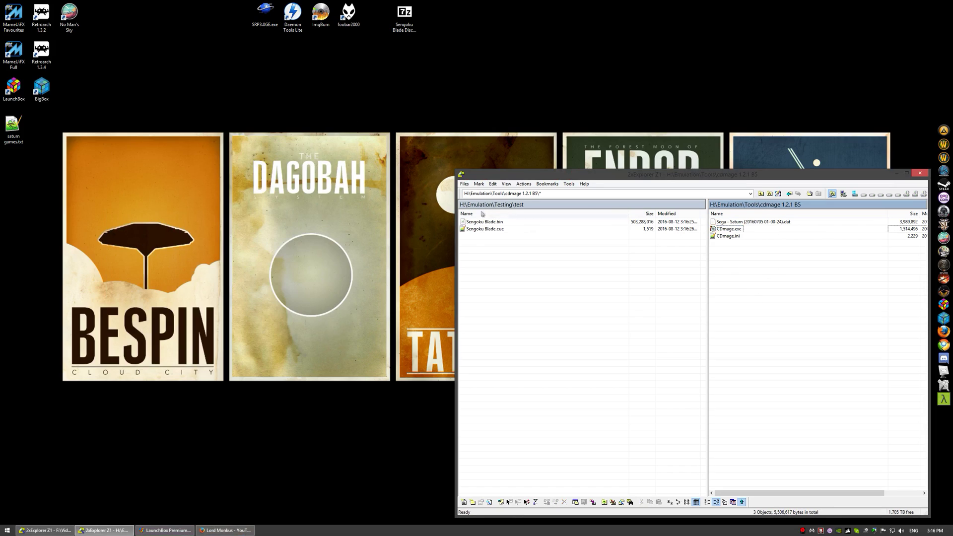
{"action": "mouse_move", "coordinate": [506, 245]}
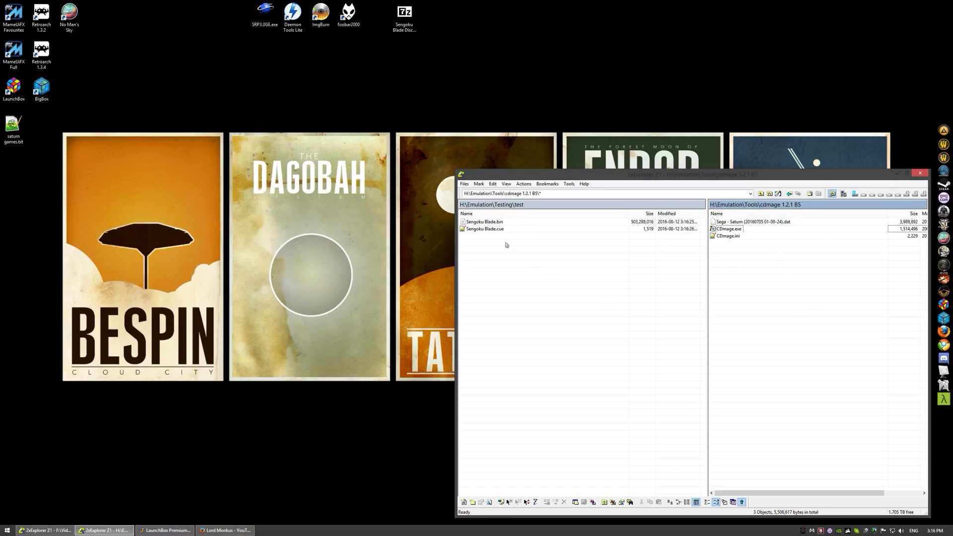
{"action": "mouse_move", "coordinate": [488, 225]}
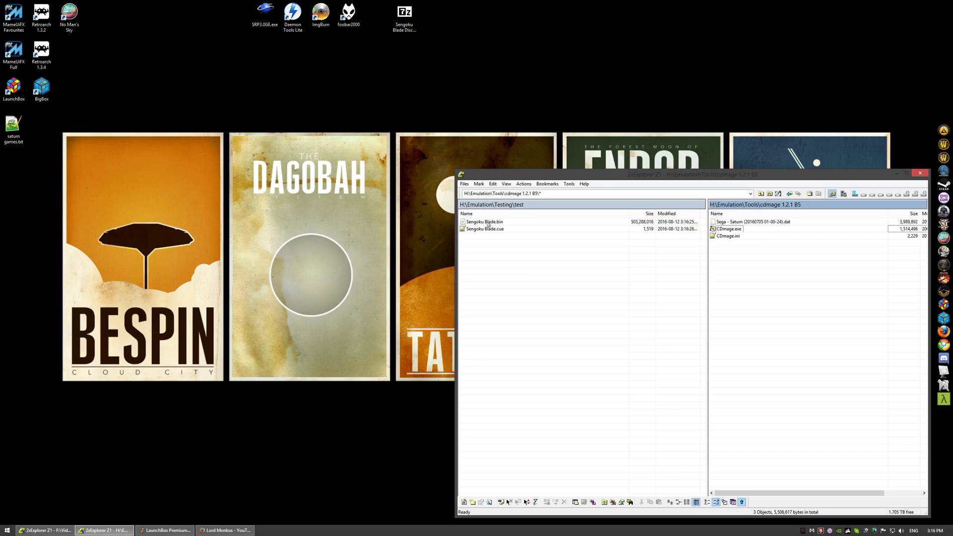
{"action": "mouse_move", "coordinate": [377, 209]}
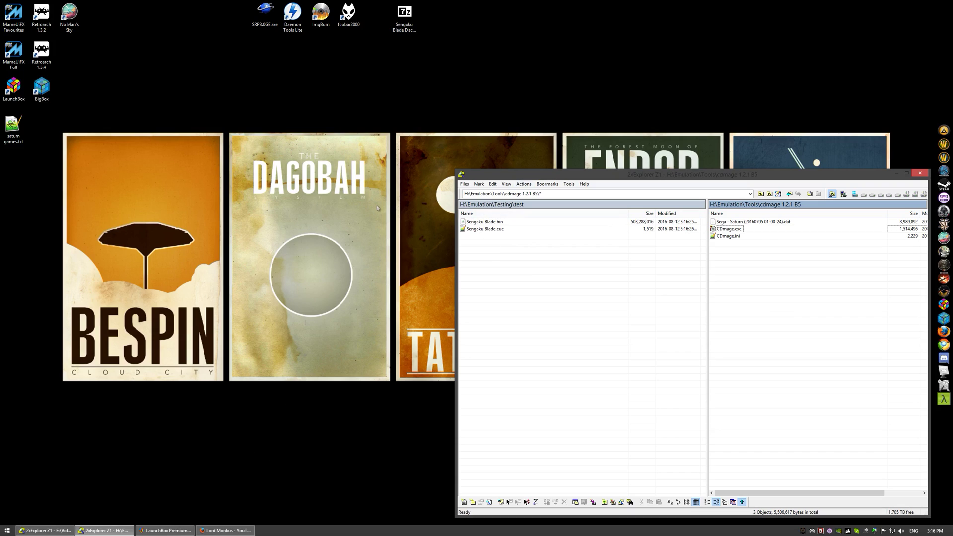
{"action": "mouse_move", "coordinate": [176, 502]}
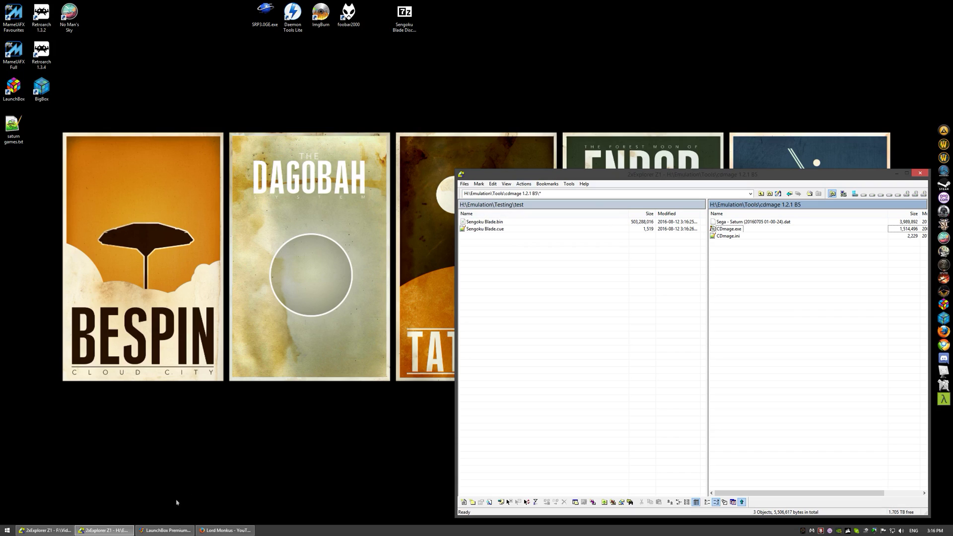
Step: Edit the Sengoku Blade entry's ROM File to H:\Emulation\Testing\test\Sengoku Blade.cue
{"action": "right_click", "coordinate": [303, 237]}
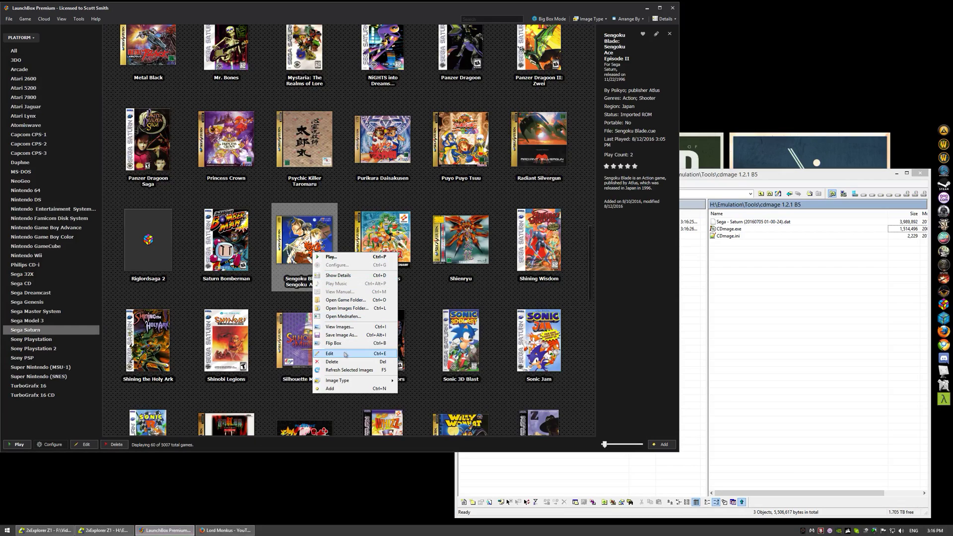
{"action": "left_click", "coordinate": [330, 353]}
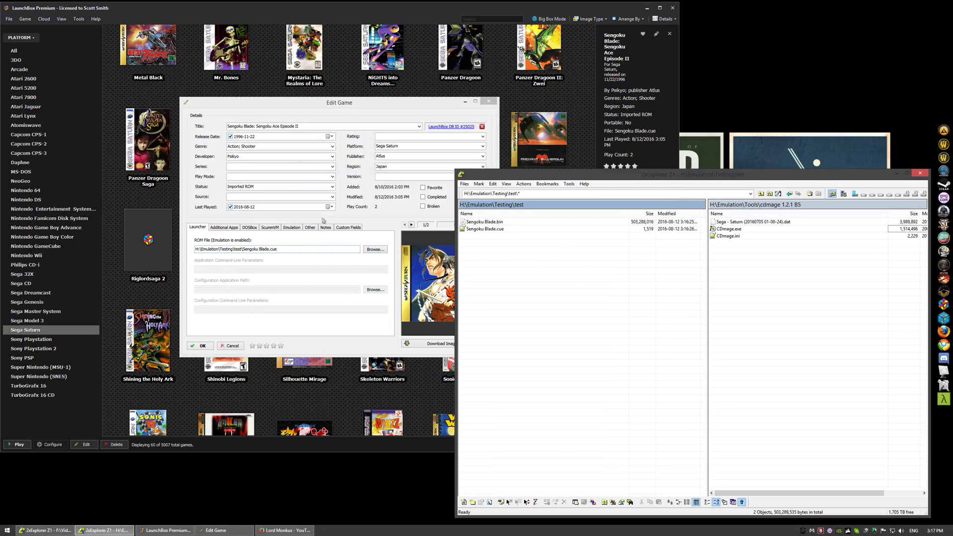
{"action": "left_click", "coordinate": [201, 345]}
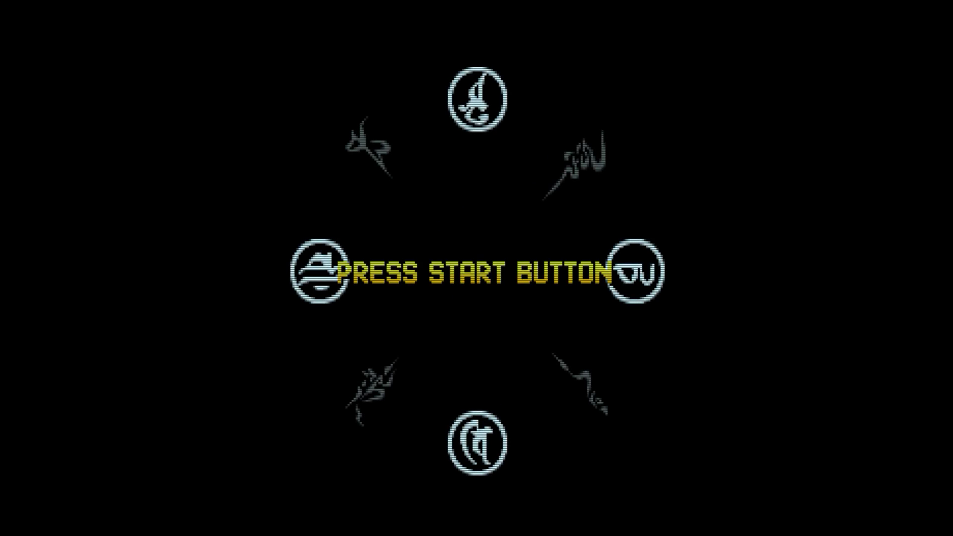
{"action": "mouse_move", "coordinate": [498, 292]}
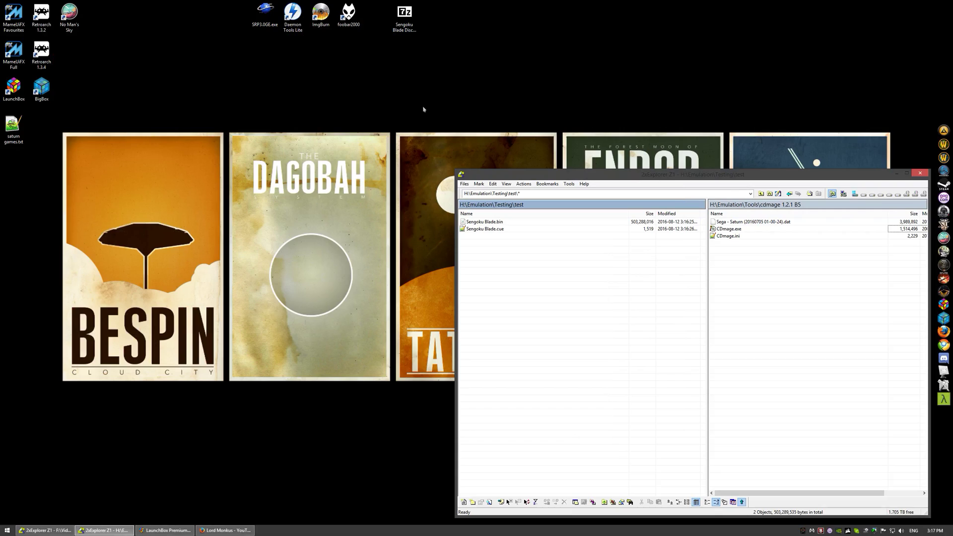
{"action": "mouse_move", "coordinate": [428, 111]}
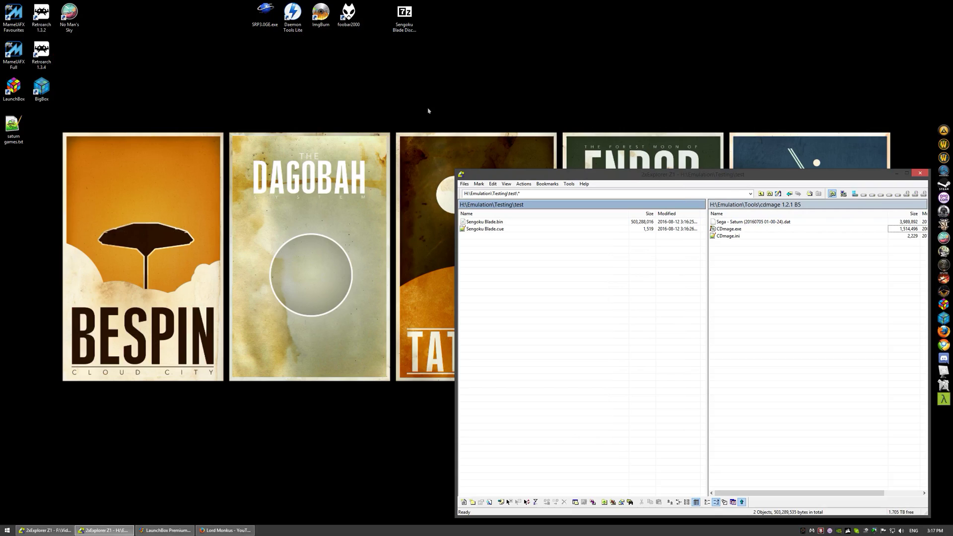
{"action": "mouse_move", "coordinate": [396, 93]}
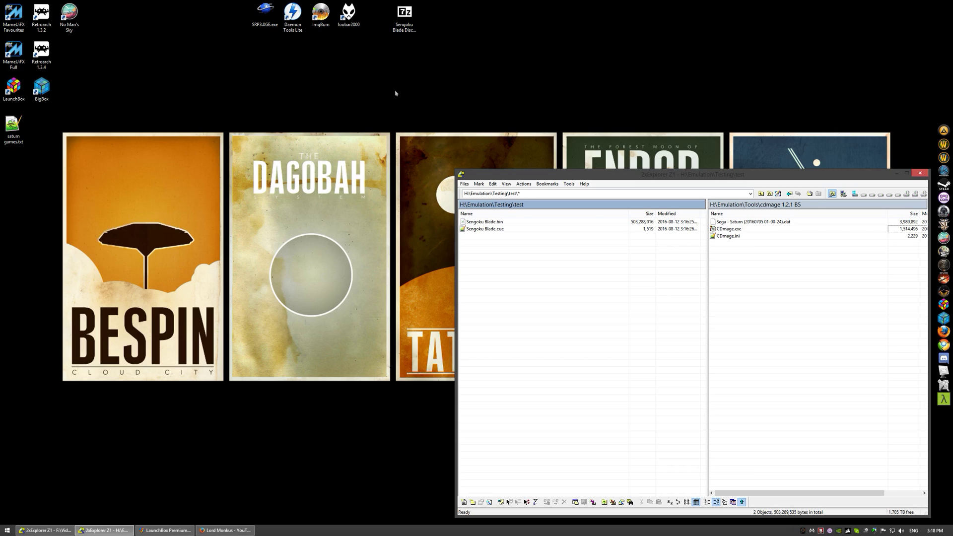
Step: Launch SRP3.0GE.exe from its desktop shortcut
{"action": "left_click", "coordinate": [265, 12]}
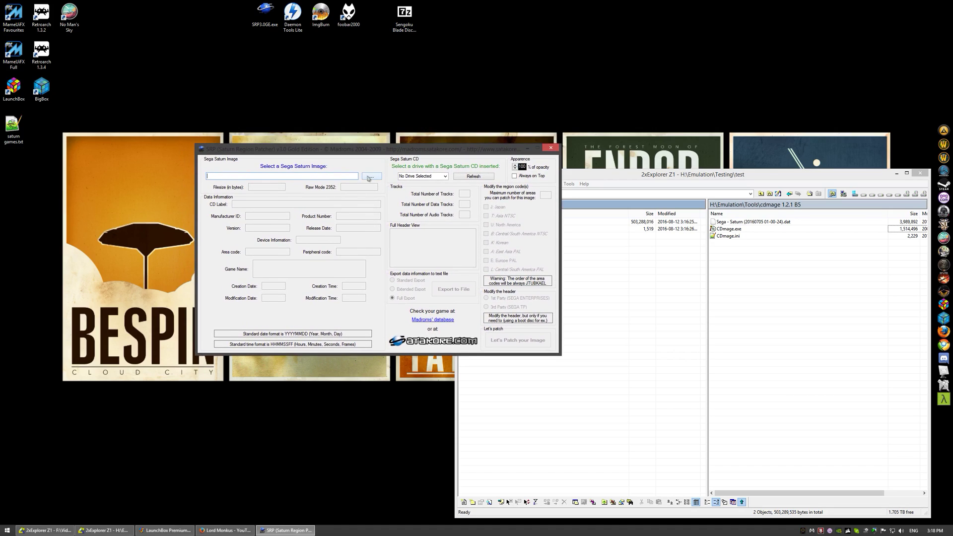
Step: Load Sengoku Blade.bin from the test folder into SRP to show its J-region header
{"action": "left_click", "coordinate": [371, 176]}
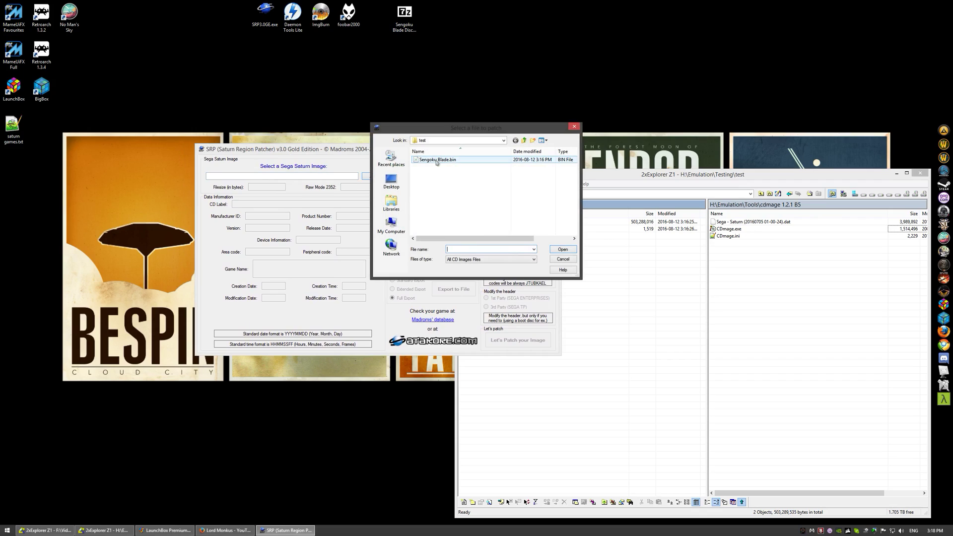
{"action": "left_click", "coordinate": [562, 249]}
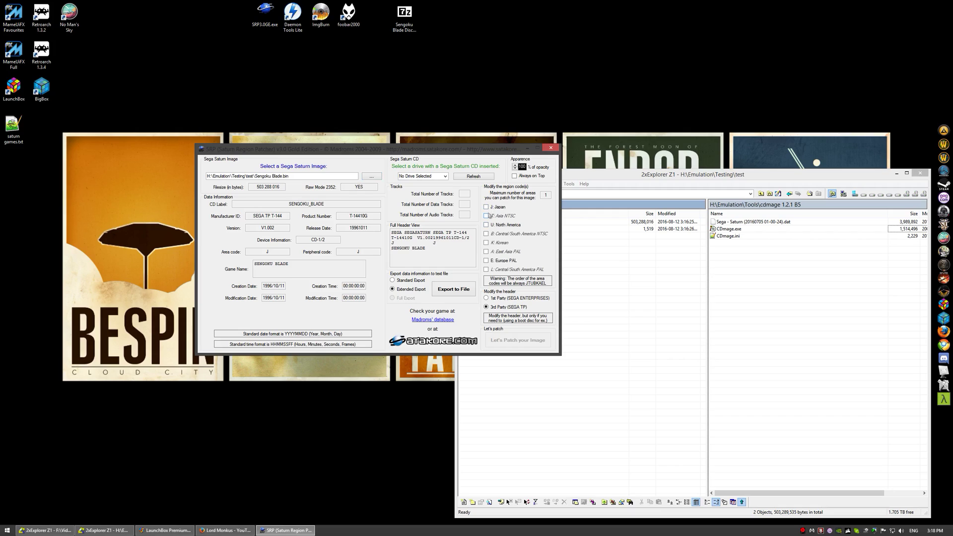
Step: Patch Sengoku Blade.bin to region U (North America) and confirm the File patched message
{"action": "left_click", "coordinate": [485, 260]}
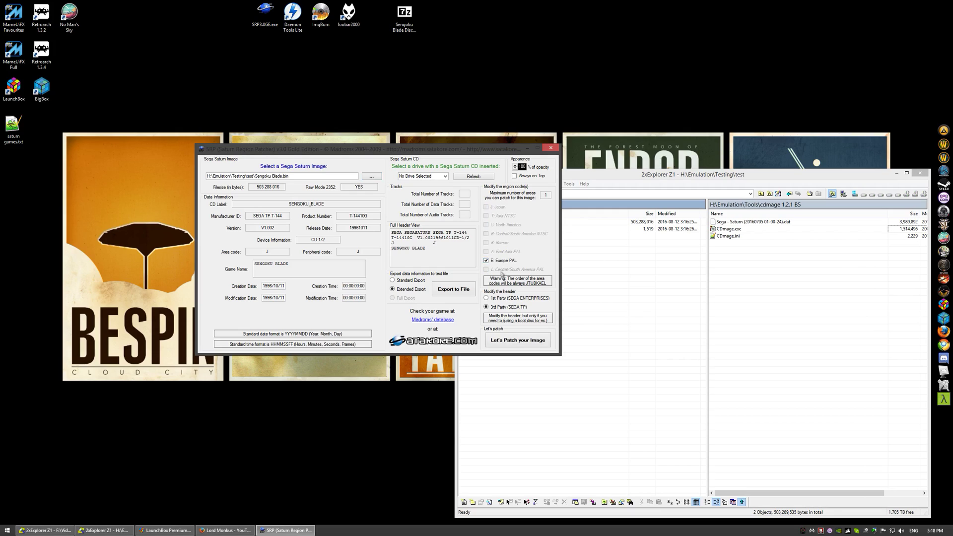
{"action": "left_click", "coordinate": [486, 260]}
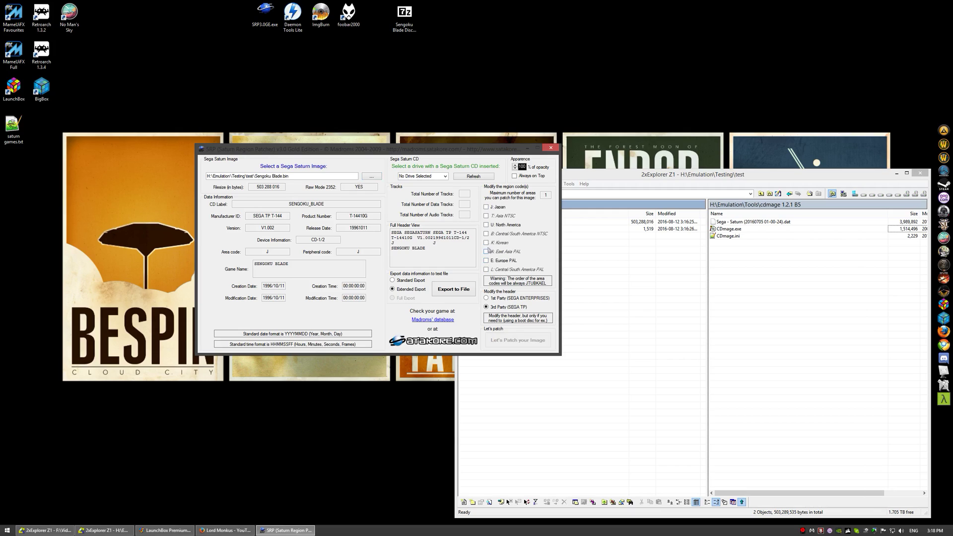
{"action": "left_click", "coordinate": [487, 207]}
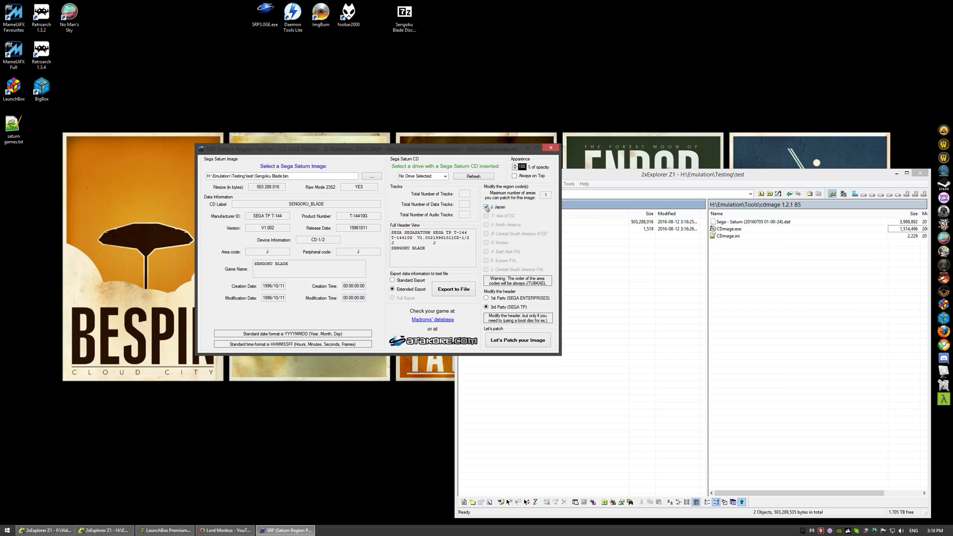
{"action": "left_click", "coordinate": [487, 225]}
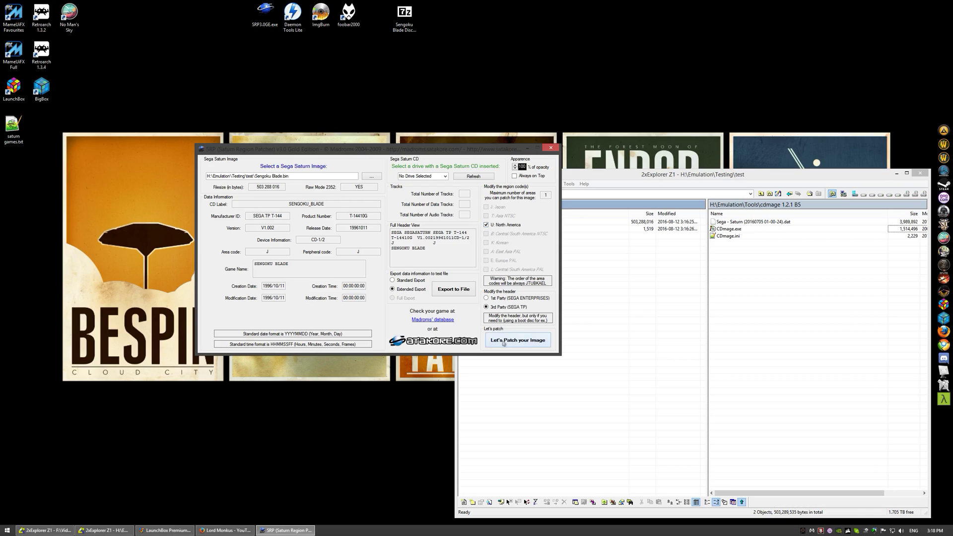
{"action": "left_click", "coordinate": [517, 339]}
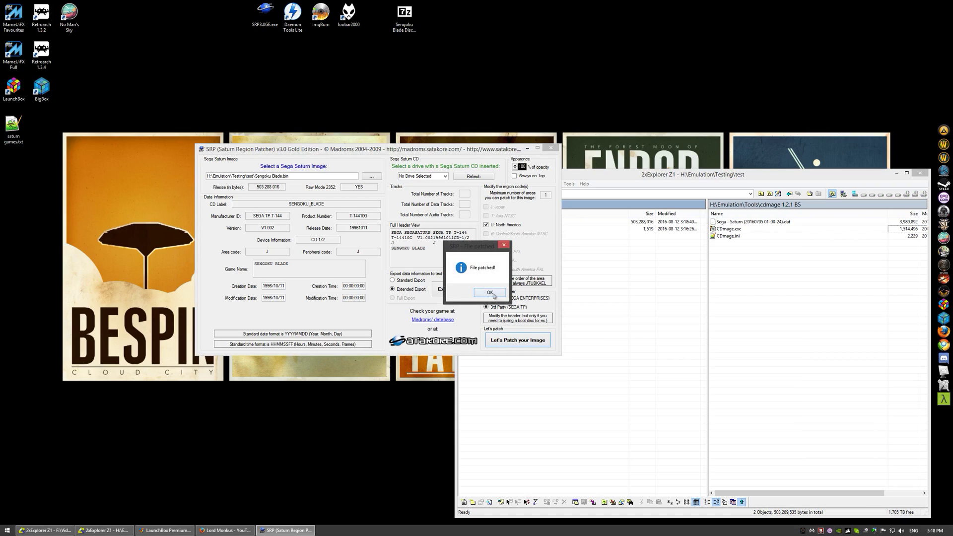
{"action": "left_click", "coordinate": [490, 292]}
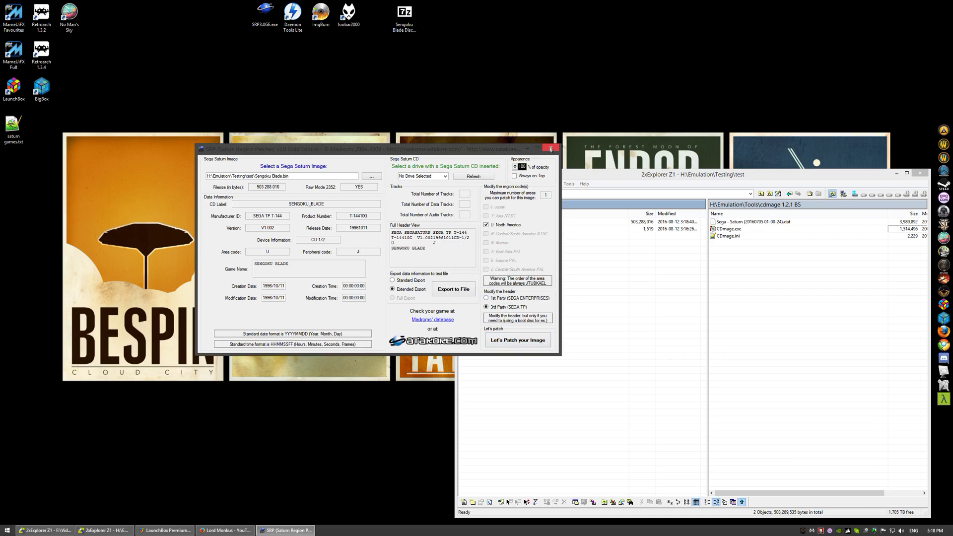
{"action": "mouse_move", "coordinate": [550, 149]}
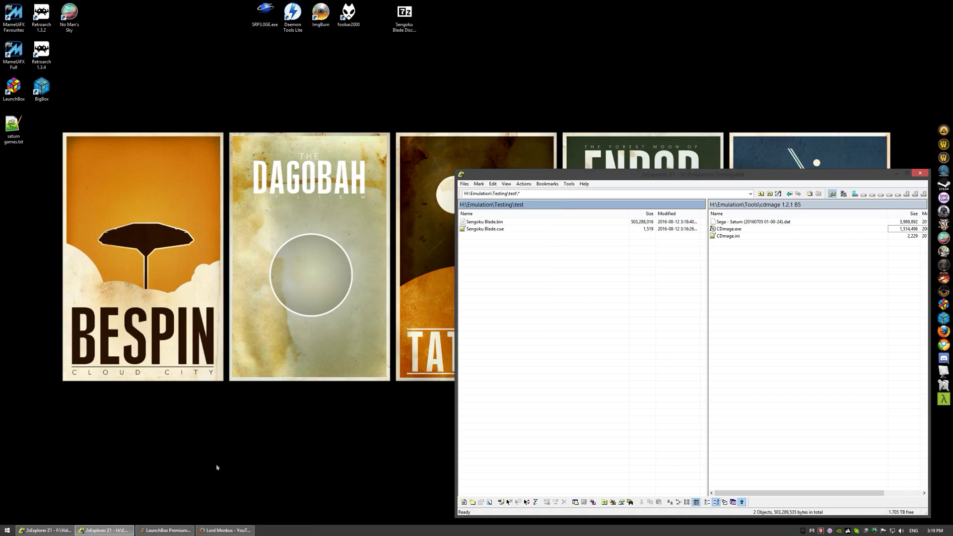
Step: Open Keio Flying Squadron 2's Edit Game dialog, browse its ROM, cancel, and close
{"action": "left_click", "coordinate": [164, 530]}
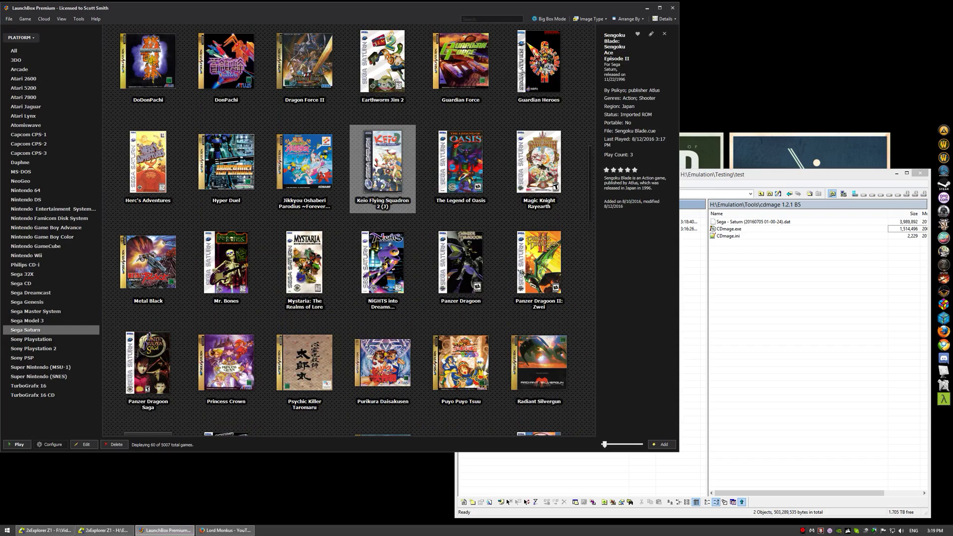
{"action": "right_click", "coordinate": [383, 169]}
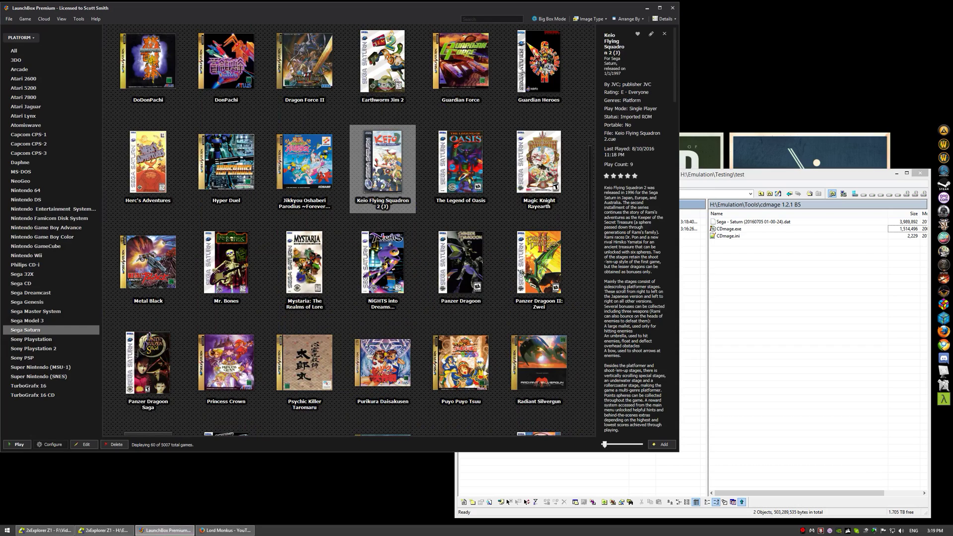
{"action": "right_click", "coordinate": [382, 169]}
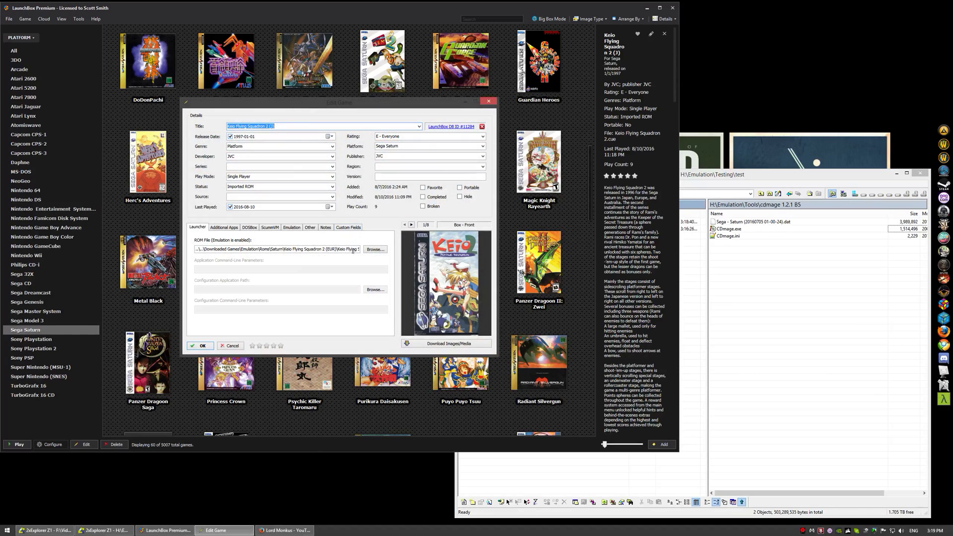
{"action": "left_click", "coordinate": [375, 250]}
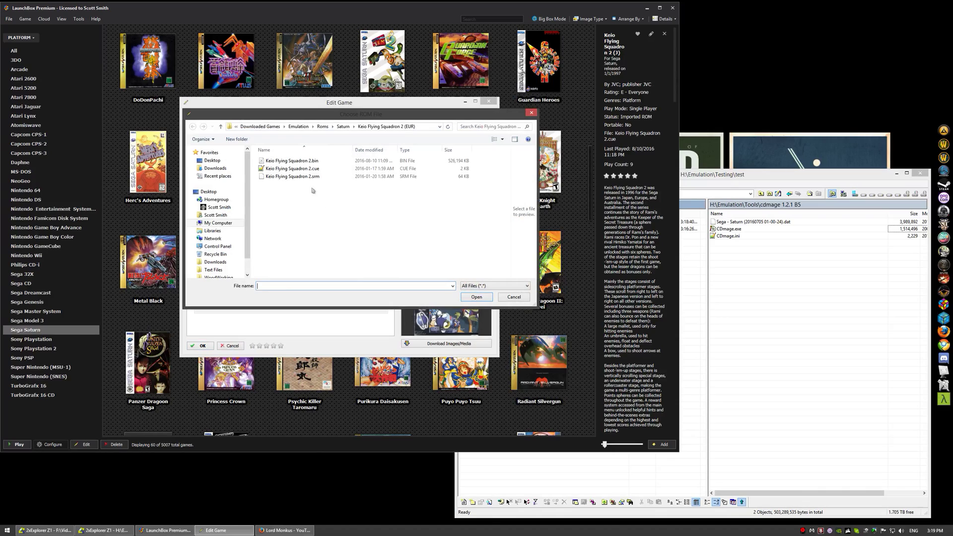
{"action": "left_click", "coordinate": [386, 127]}
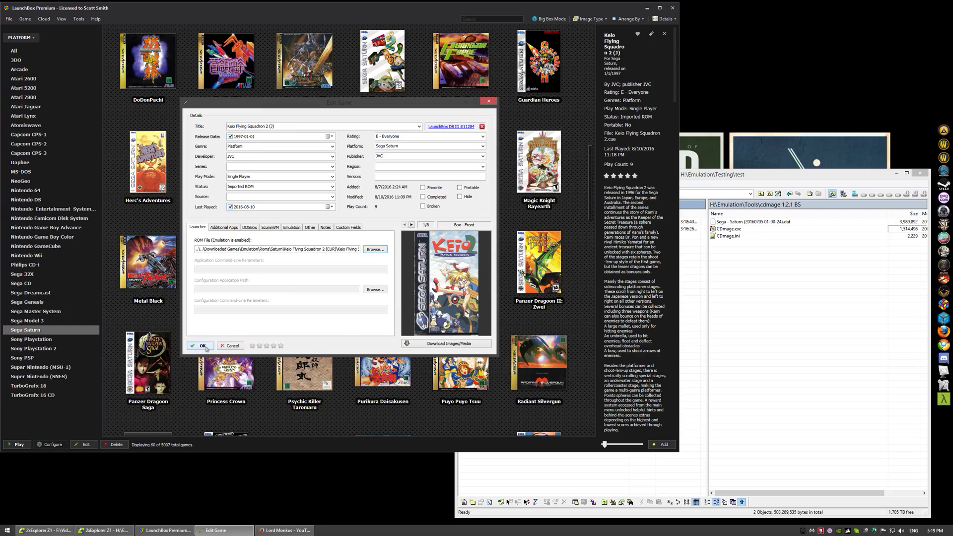
{"action": "left_click", "coordinate": [201, 345]}
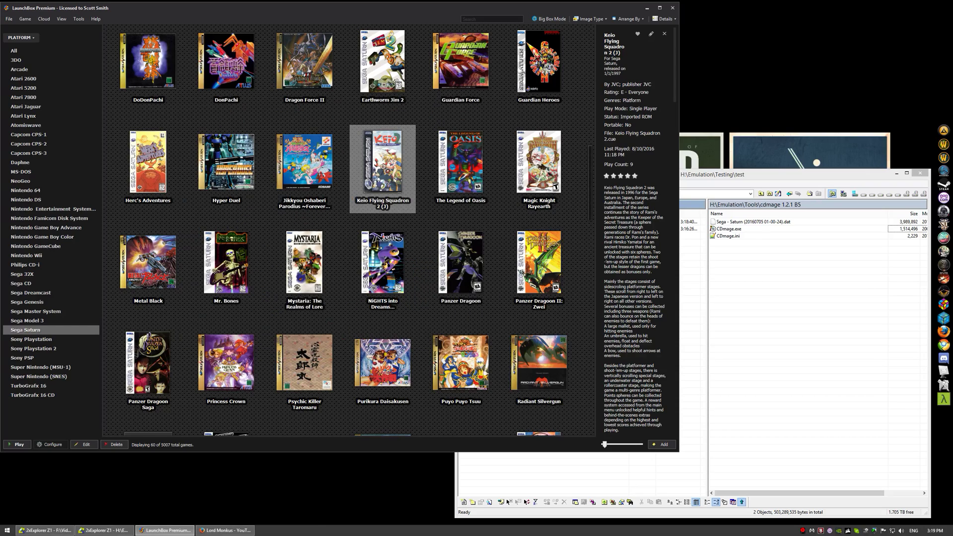